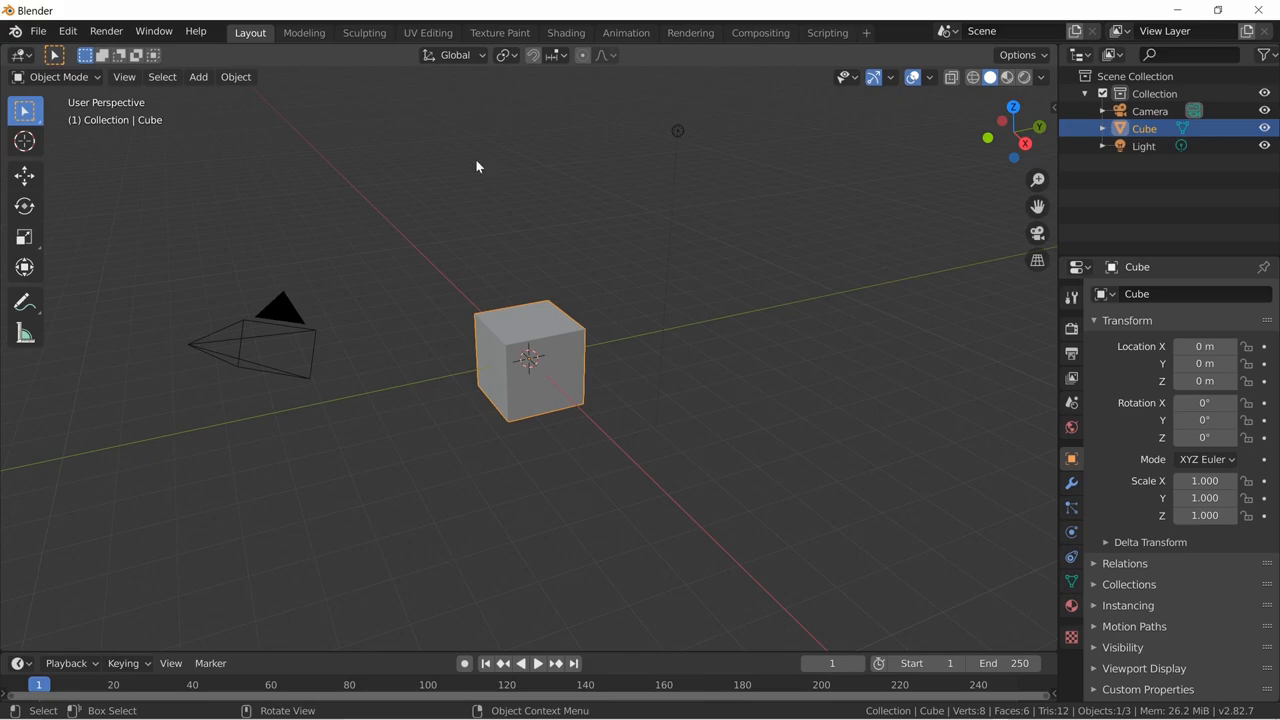
{"action": "mouse_move", "coordinate": [416, 396]}
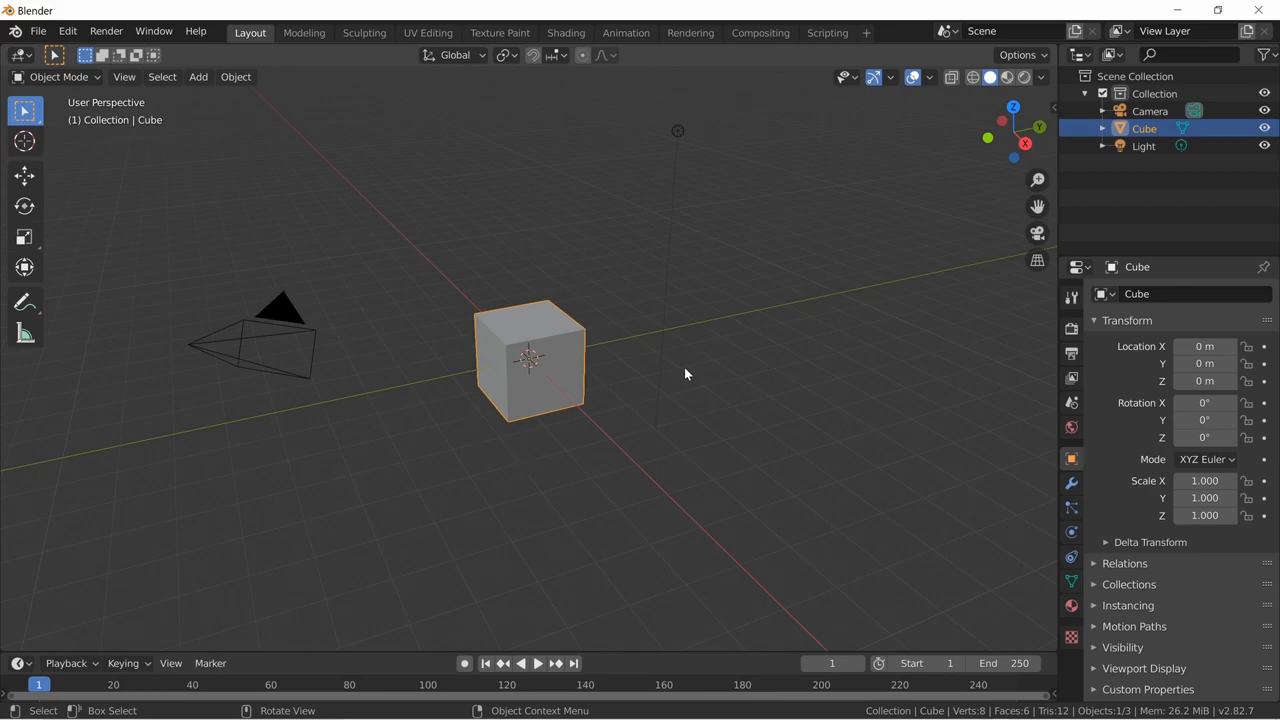
{"action": "mouse_move", "coordinate": [452, 388]}
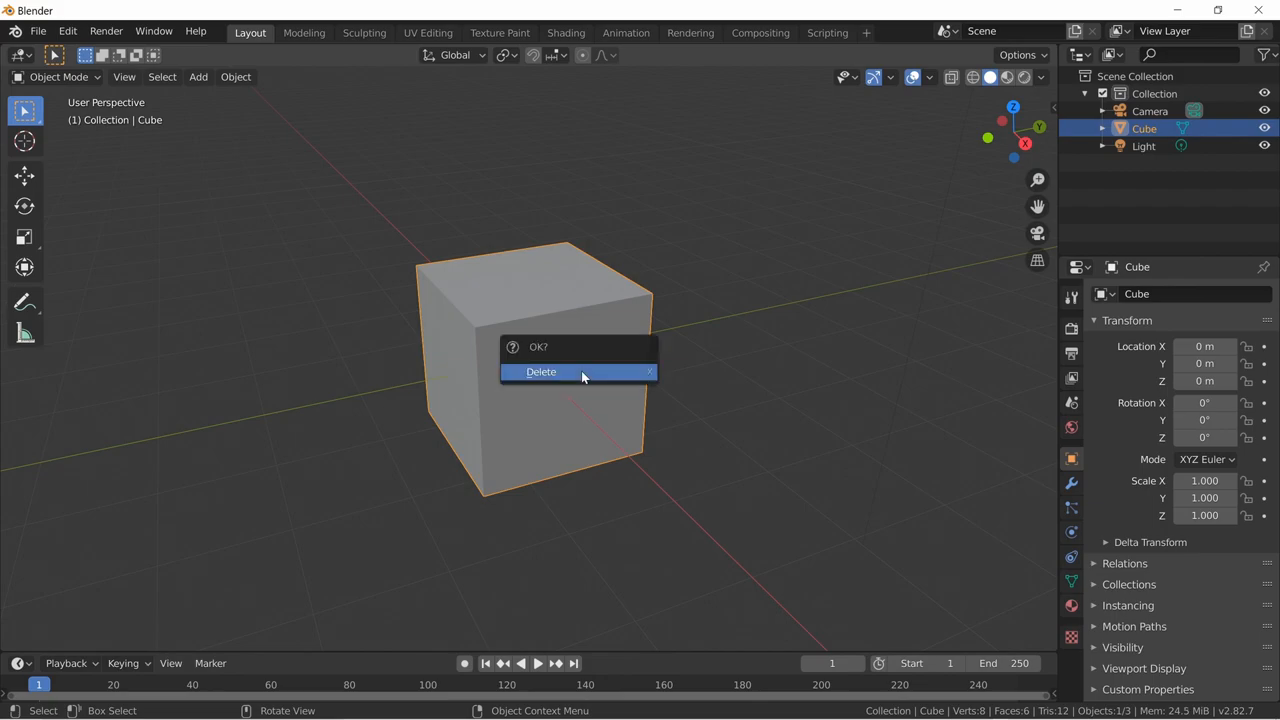
Delete the cube and add a plane mesh in its place for editing.
{"action": "left_click", "coordinate": [540, 370]}
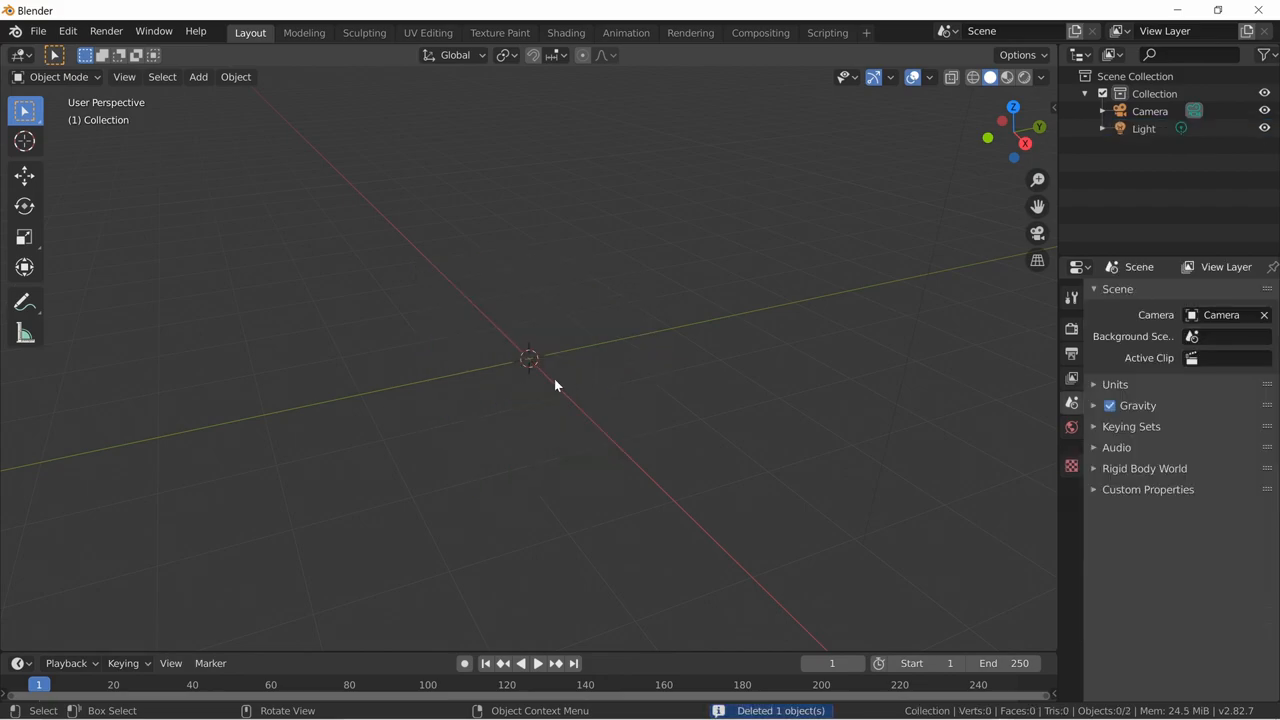
{"action": "left_click", "coordinate": [198, 76]}
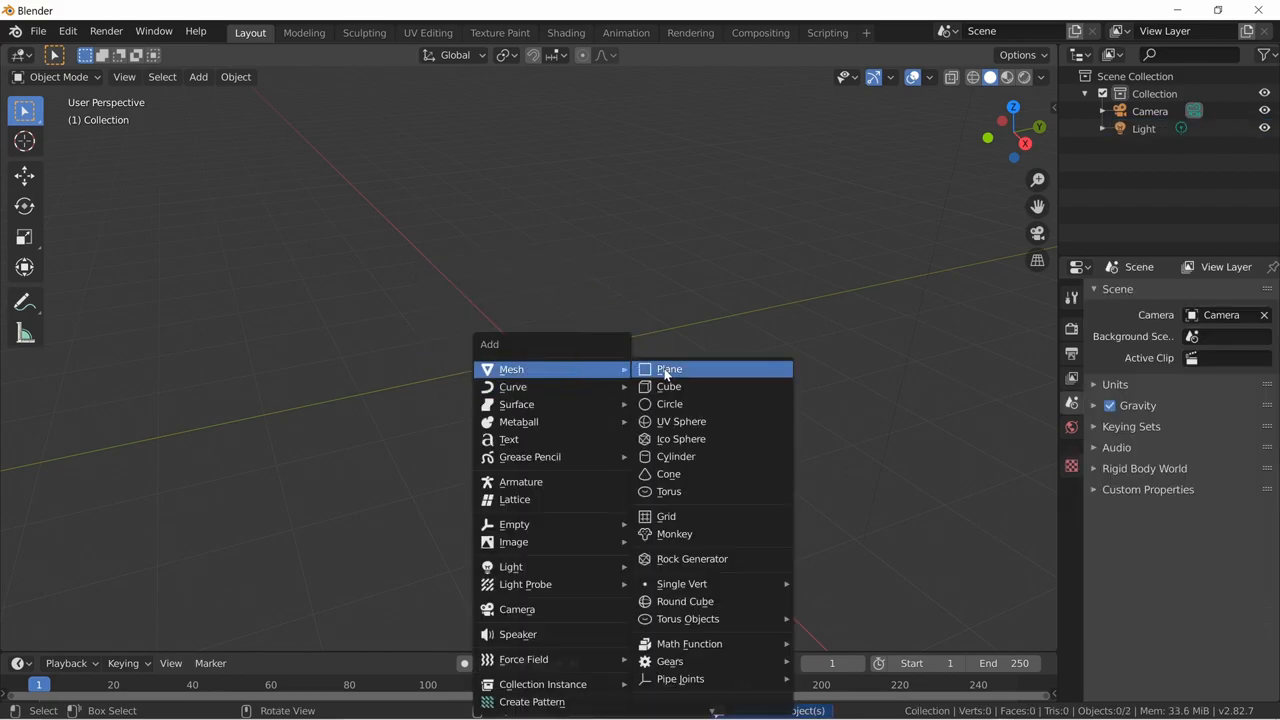
{"action": "left_click", "coordinate": [668, 368]}
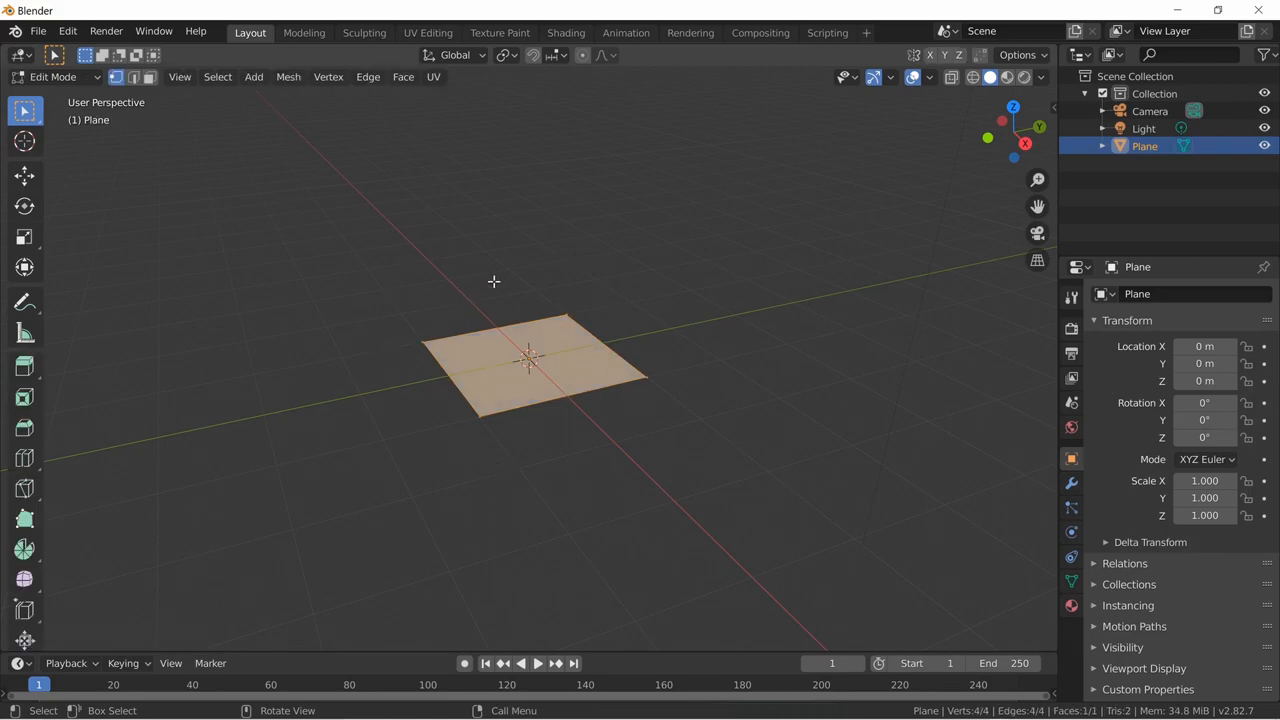
{"action": "key", "text": "g"}
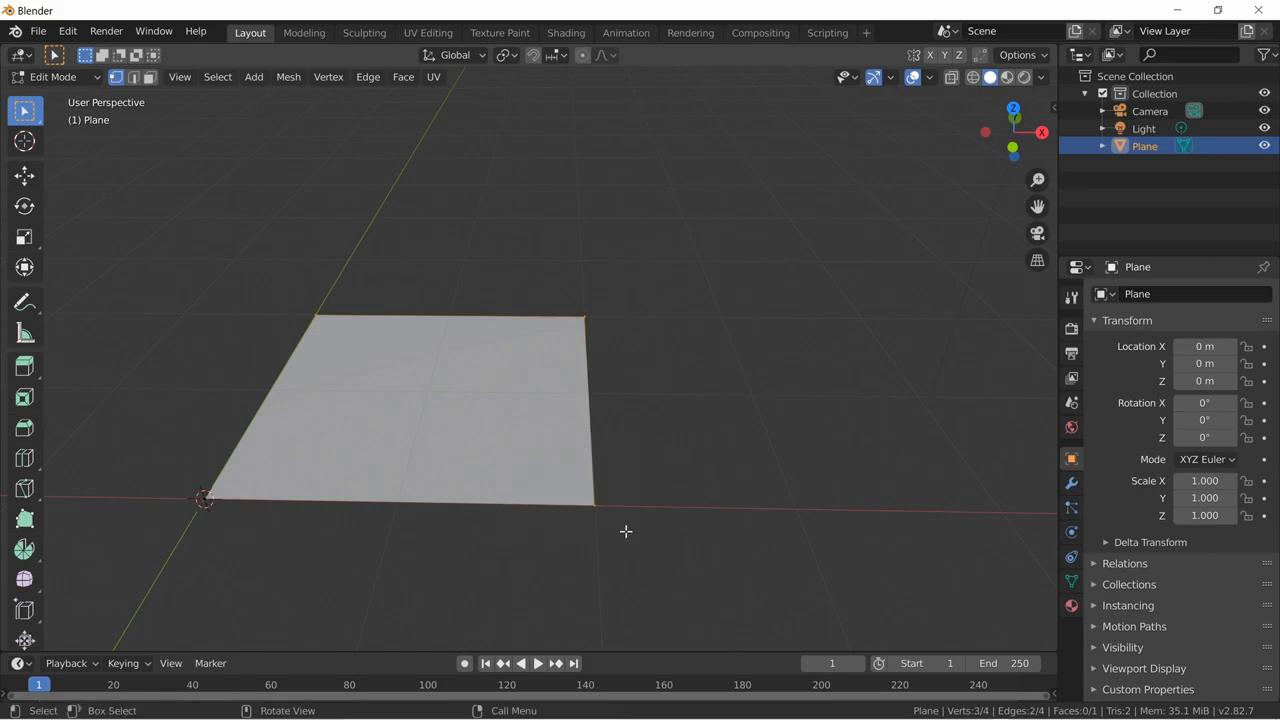
Delete the plane's vertices down to one and extrude a four-vertex wire outline.
{"action": "key", "text": "x"}
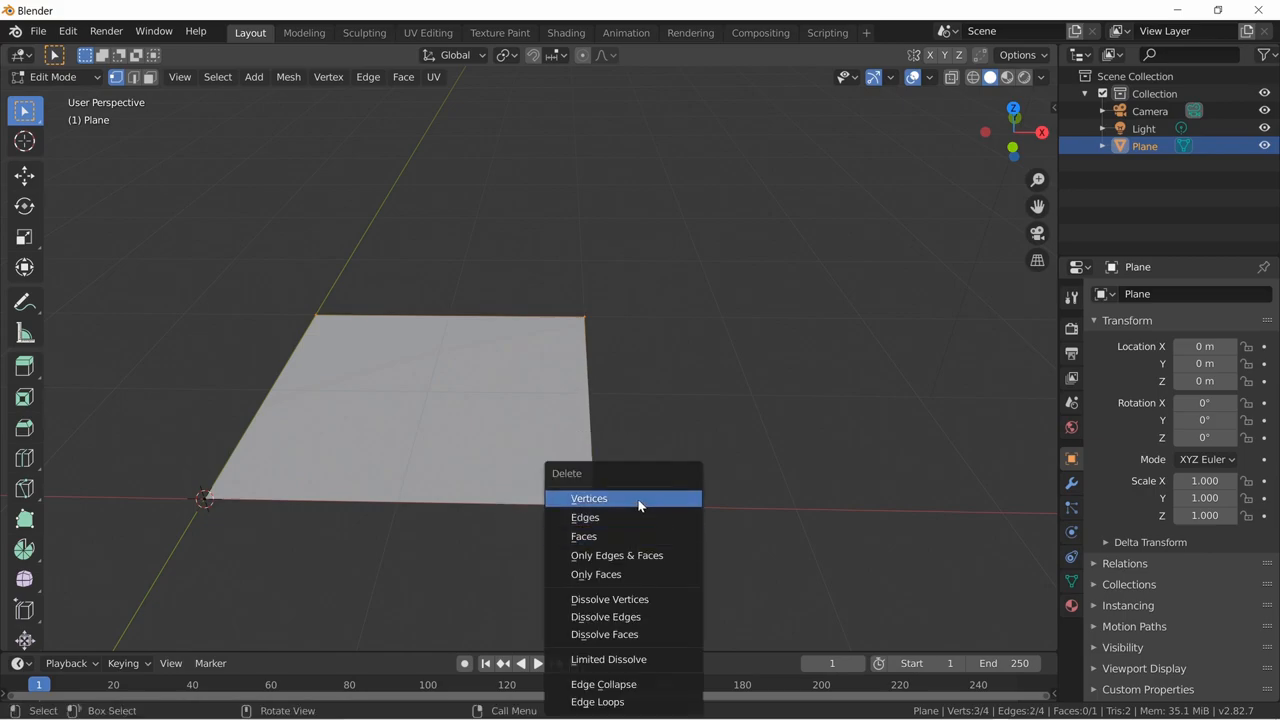
{"action": "left_click", "coordinate": [588, 498]}
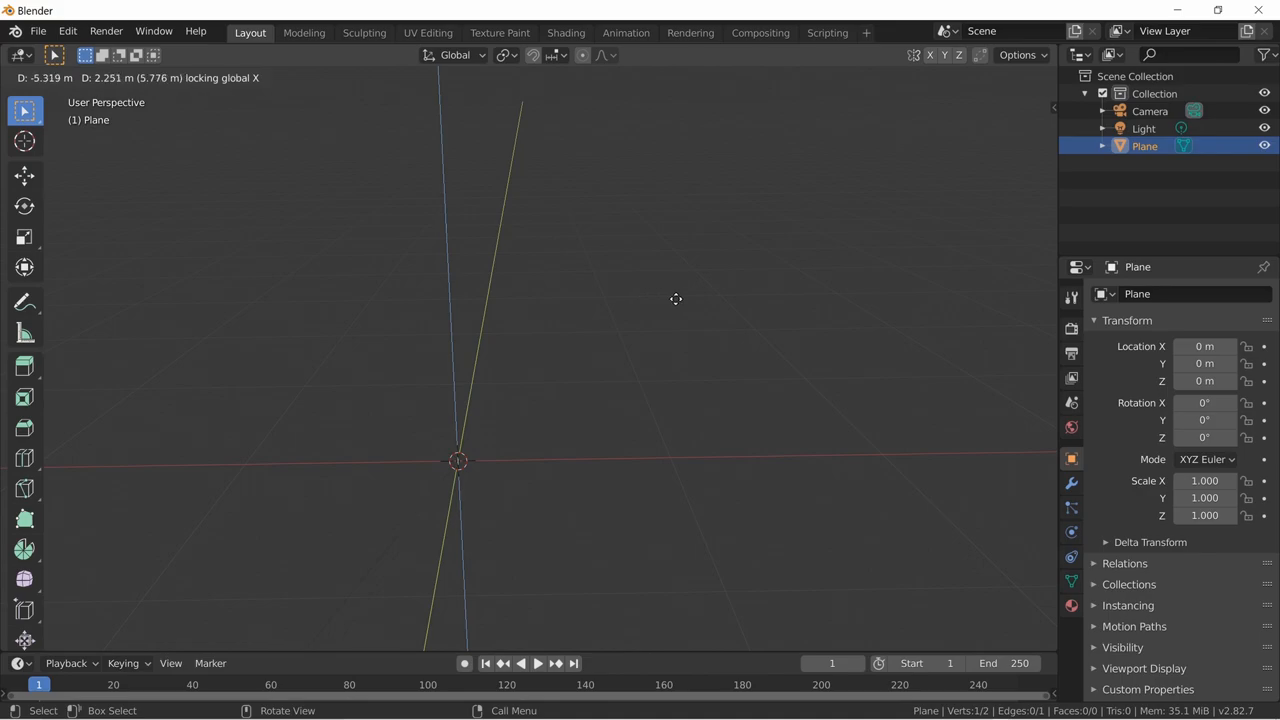
{"action": "mouse_move", "coordinate": [704, 368]}
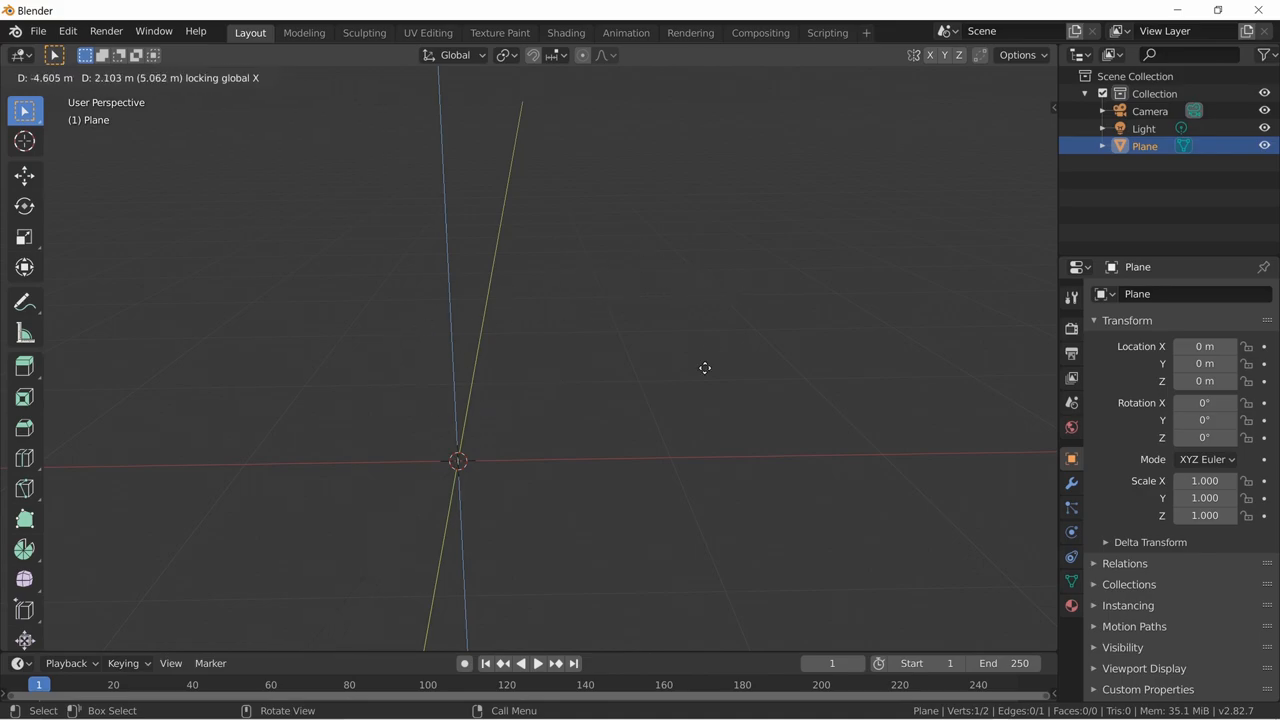
{"action": "key", "text": "Tab"}
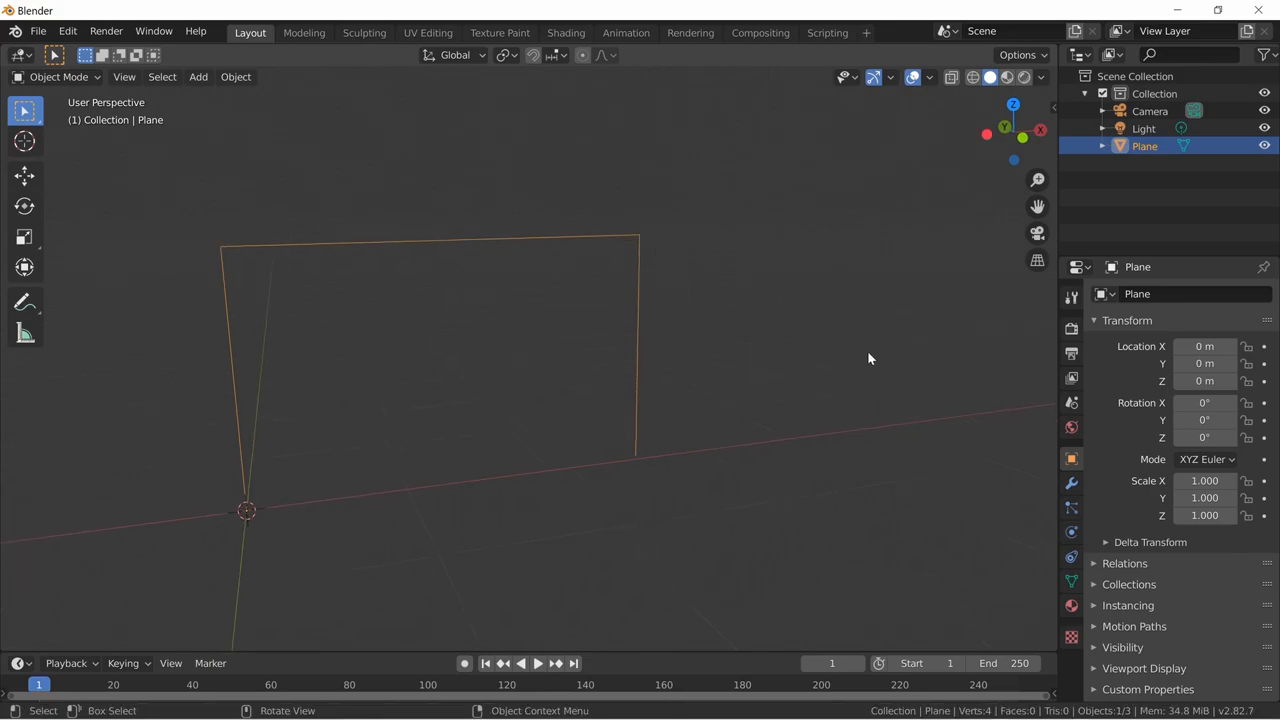
Add a Skin modifier so the wire outline becomes a thick arch tube, then return to editing it.
{"action": "left_click", "coordinate": [1072, 482]}
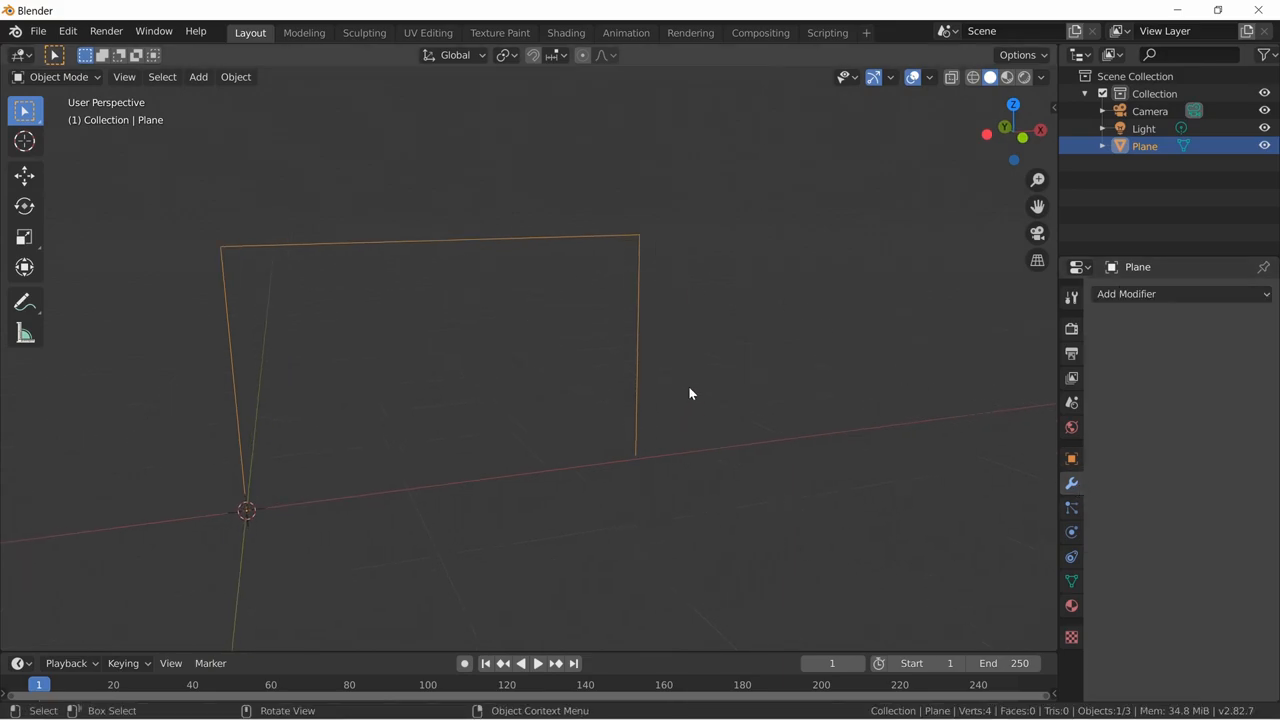
{"action": "left_click", "coordinate": [1180, 292]}
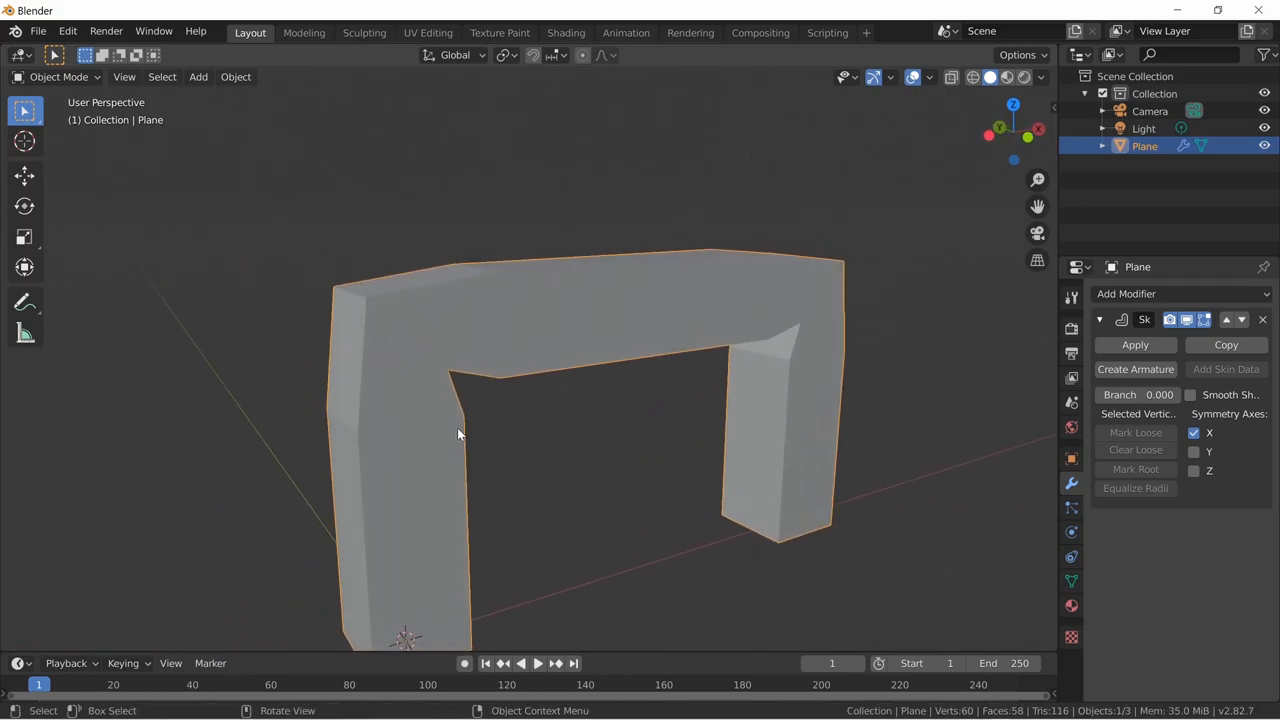
{"action": "key", "text": "Tab"}
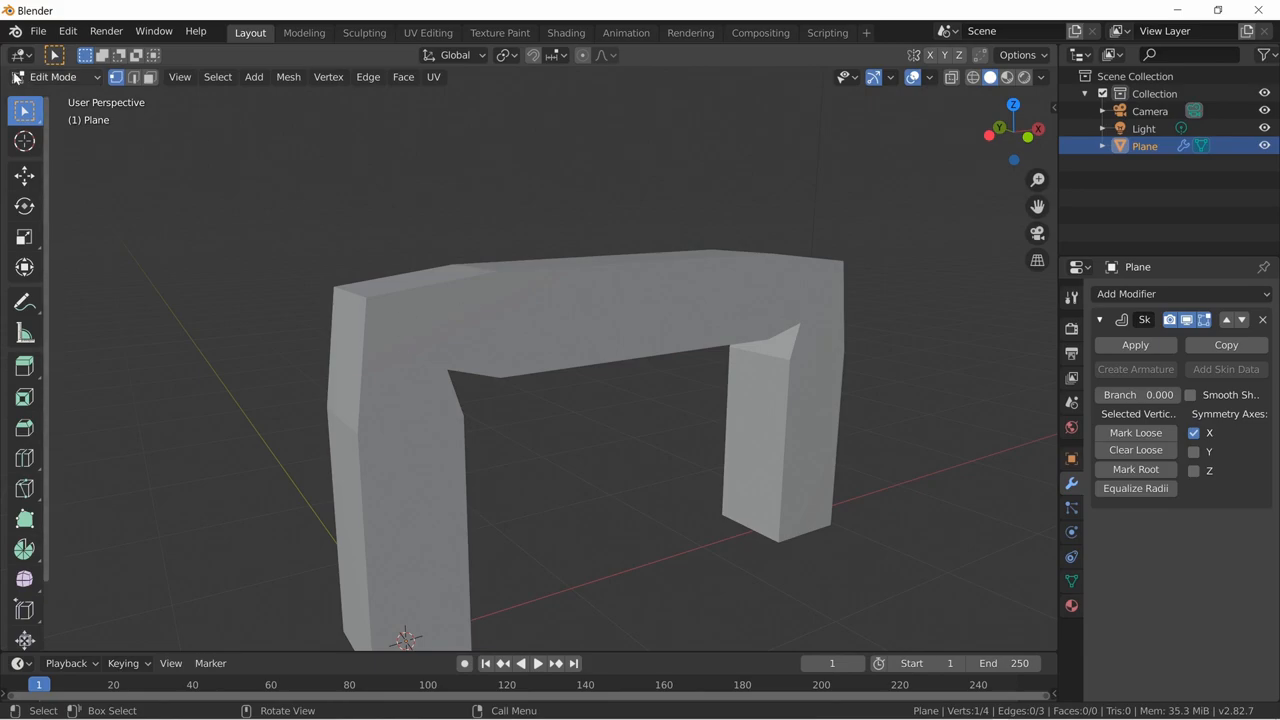
{"action": "key", "text": "Tab"}
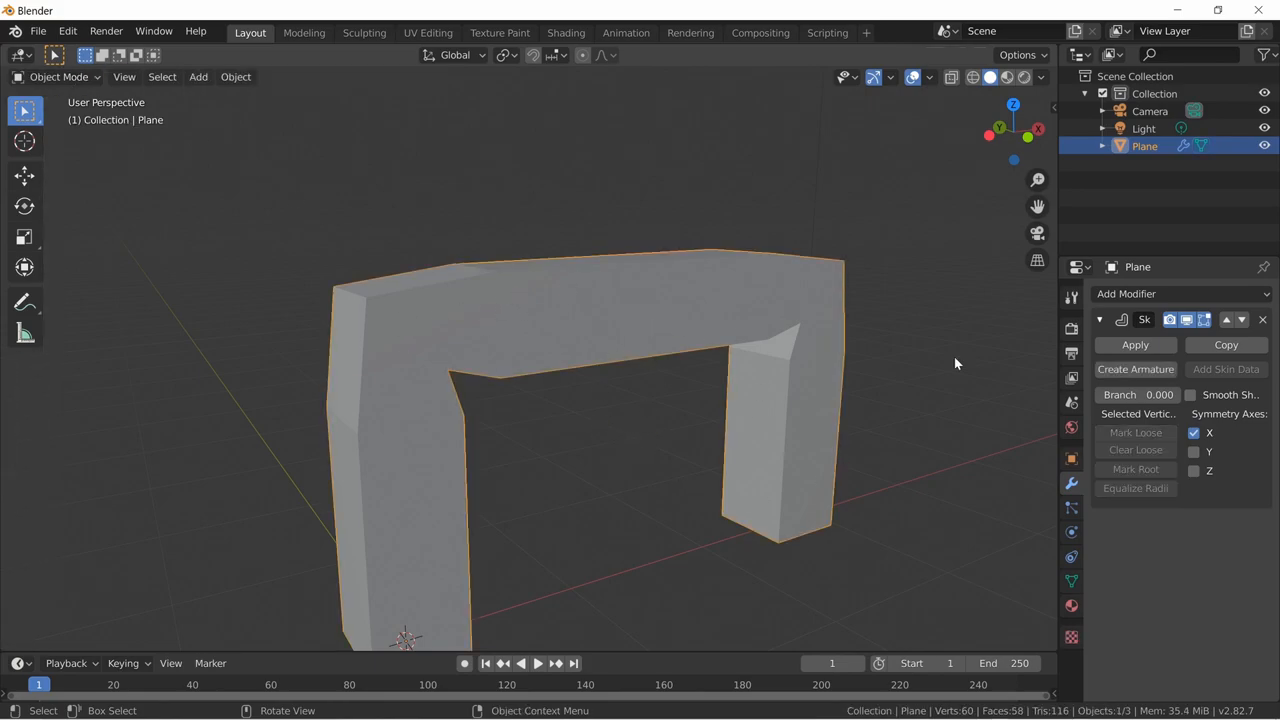
{"action": "key", "text": "Tab"}
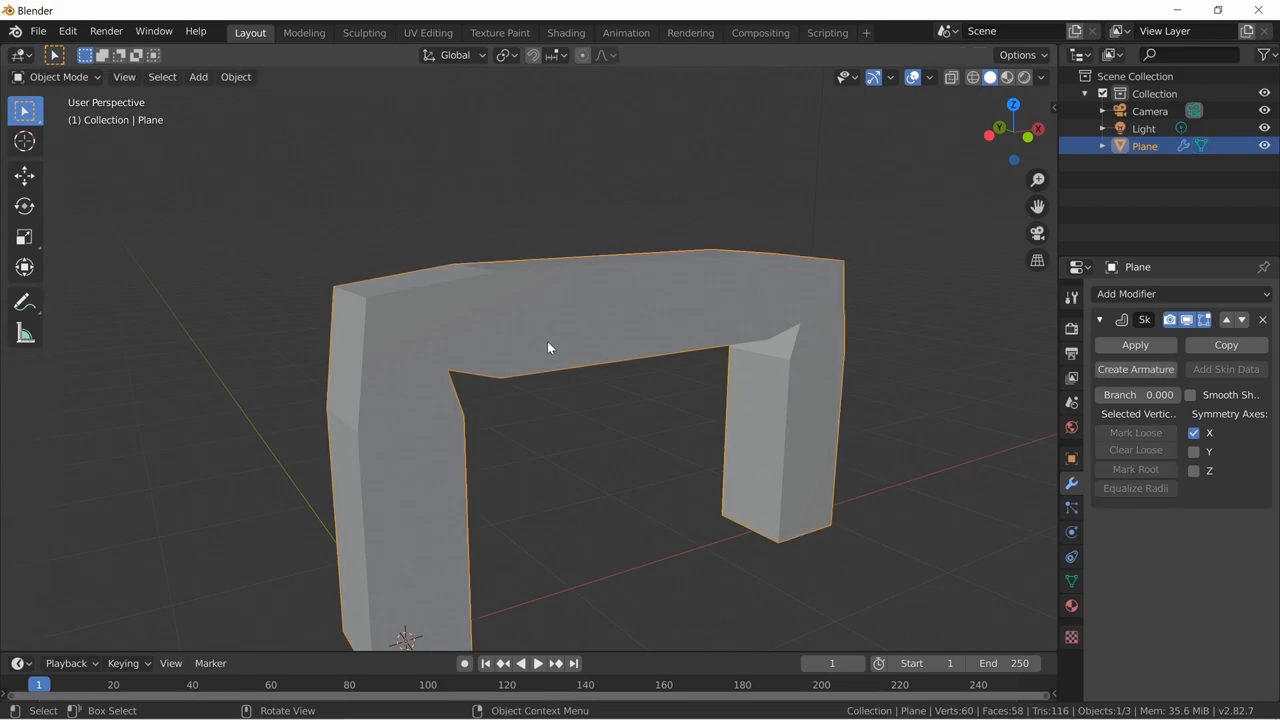
{"action": "key", "text": "Tab"}
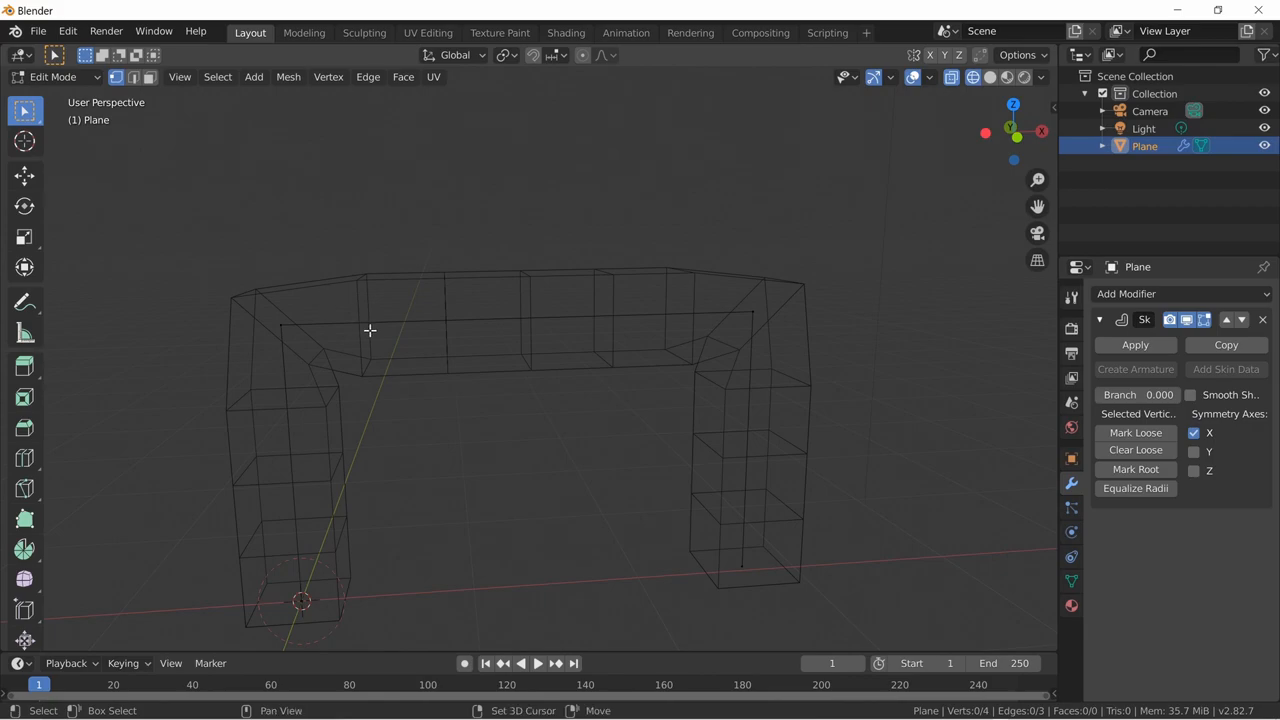
Extrude a second lower branch from the skinned path, checking it in wireframe and solid shading.
{"action": "left_click_drag", "start_coordinate": [370, 330], "coordinate": [524, 420]}
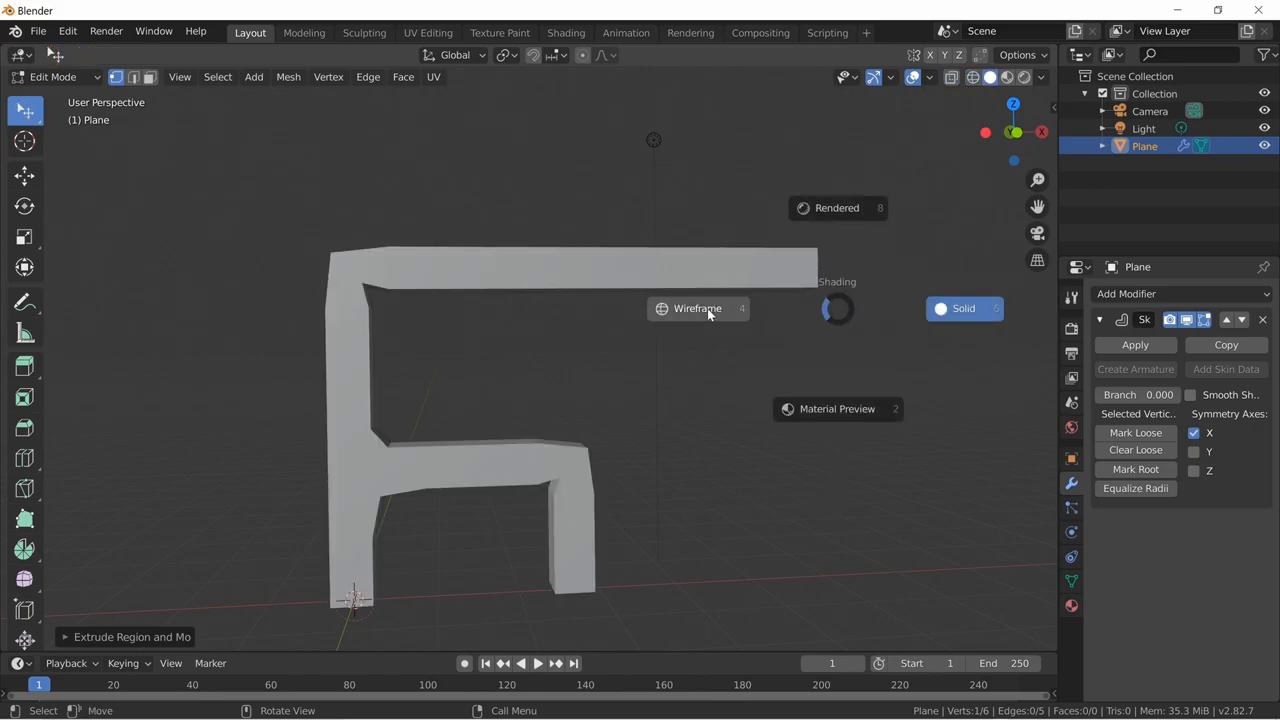
{"action": "left_click", "coordinate": [696, 308]}
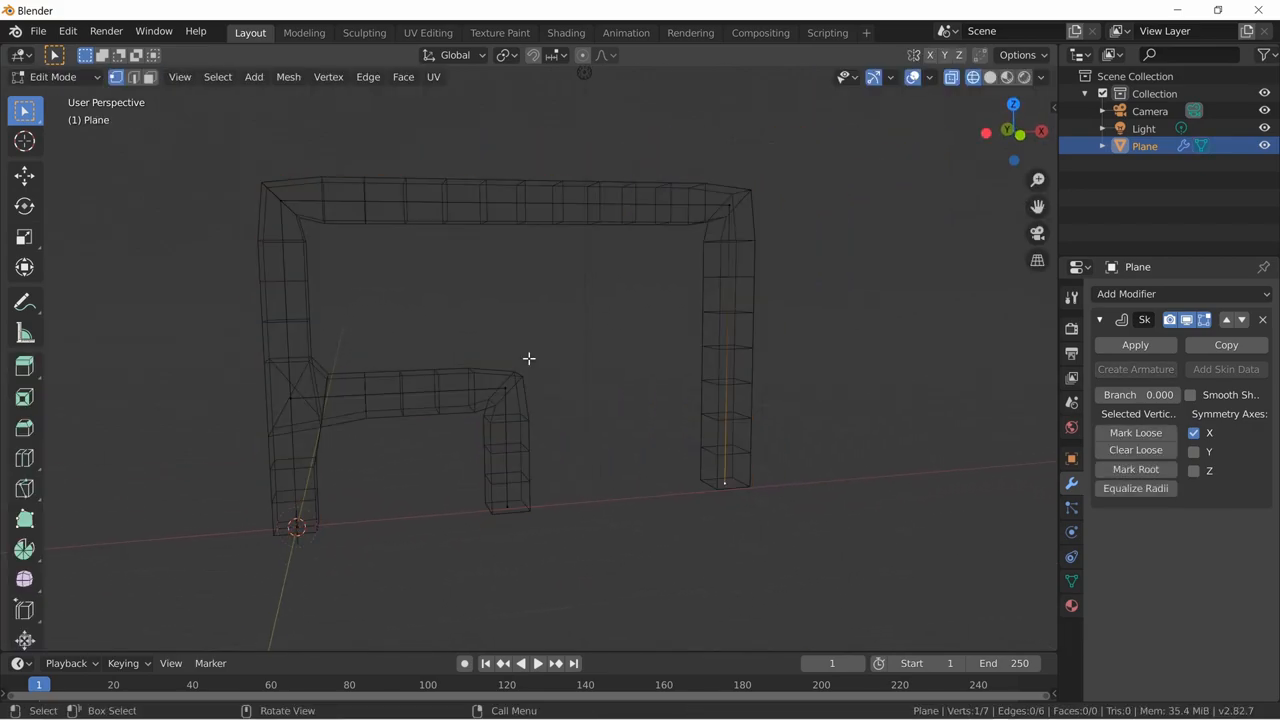
{"action": "key", "text": "z"}
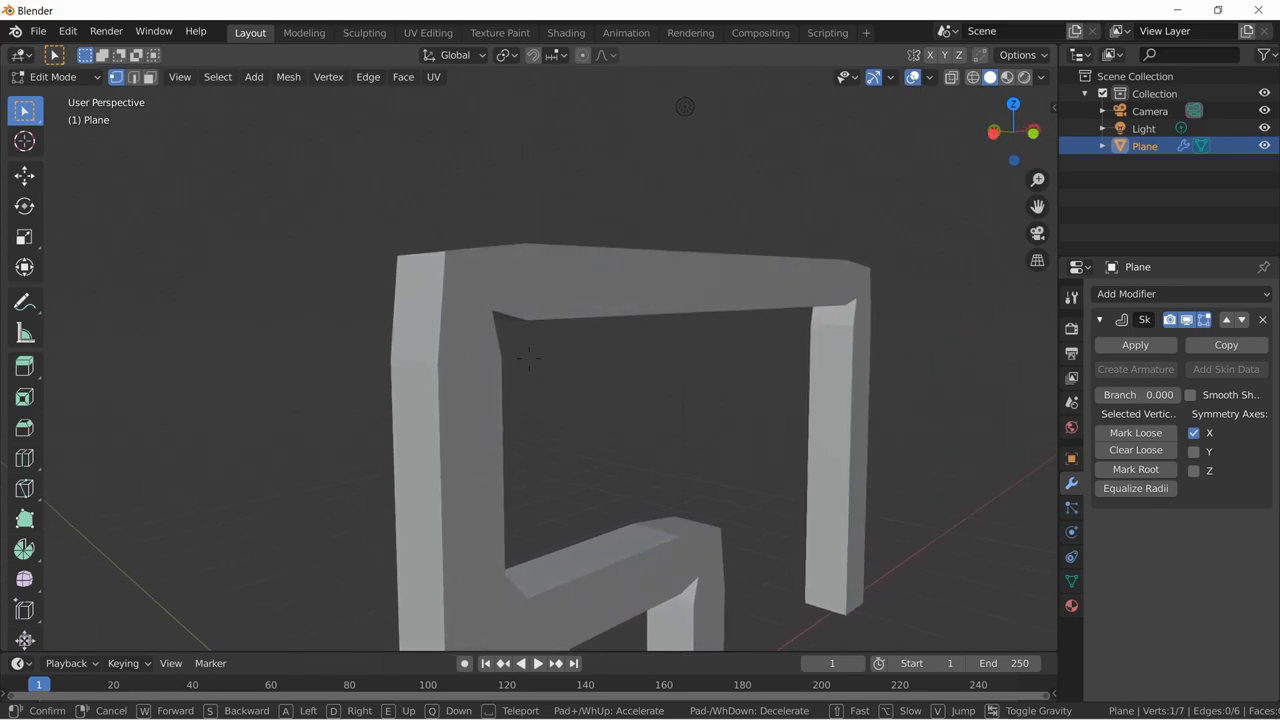
Enable Y-axis symmetry alongside X in the Skin modifier's Symmetry Axes.
{"action": "key", "text": "z"}
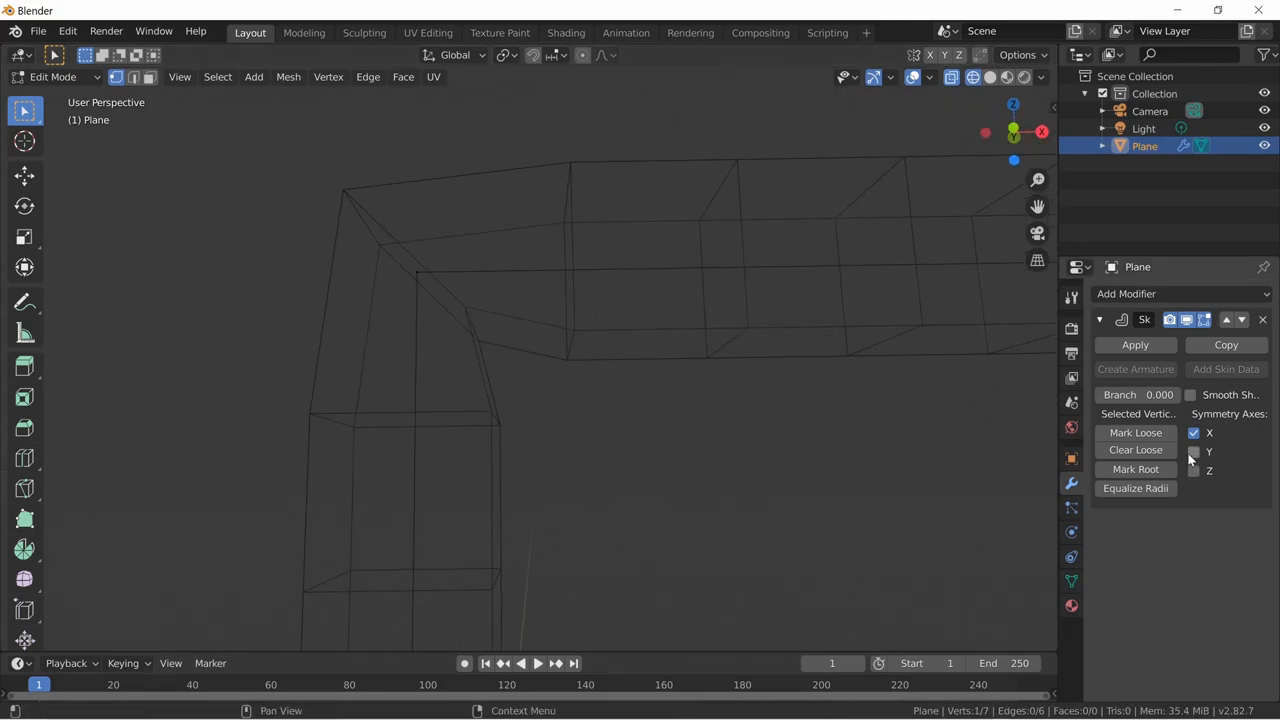
{"action": "left_click", "coordinate": [1192, 452]}
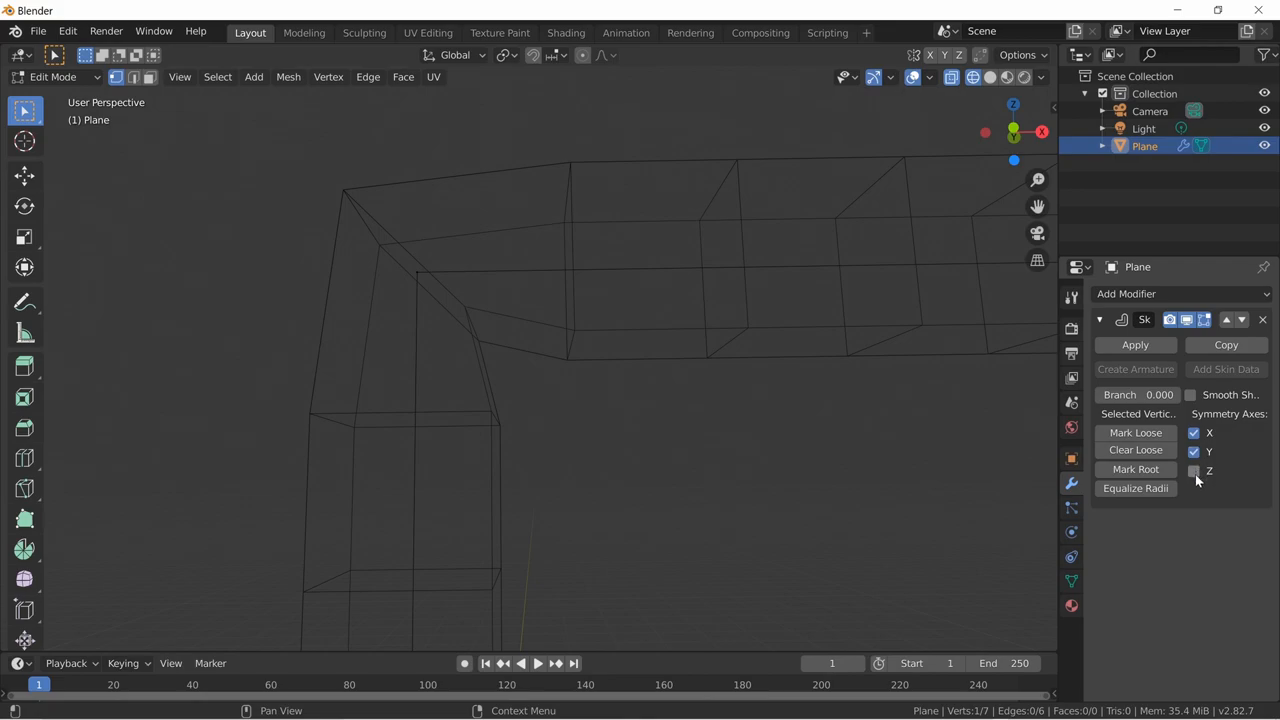
{"action": "left_click", "coordinate": [1192, 452]}
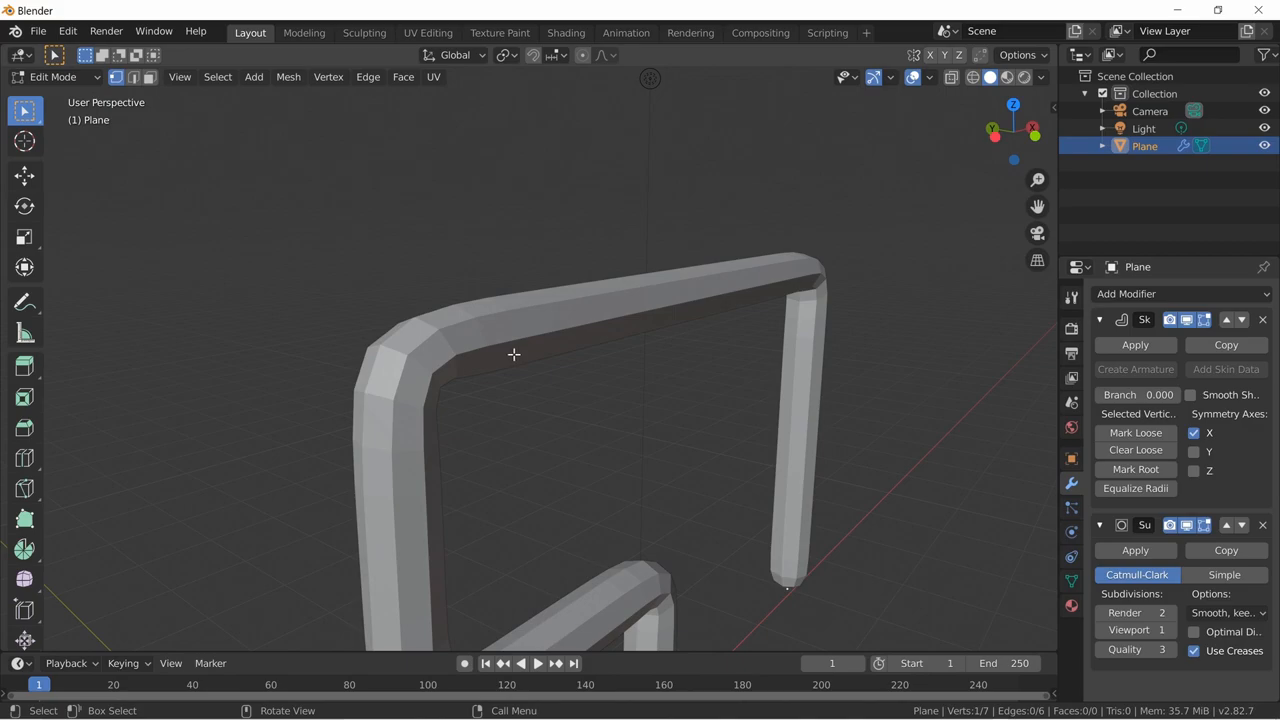
{"action": "mouse_move", "coordinate": [870, 334]}
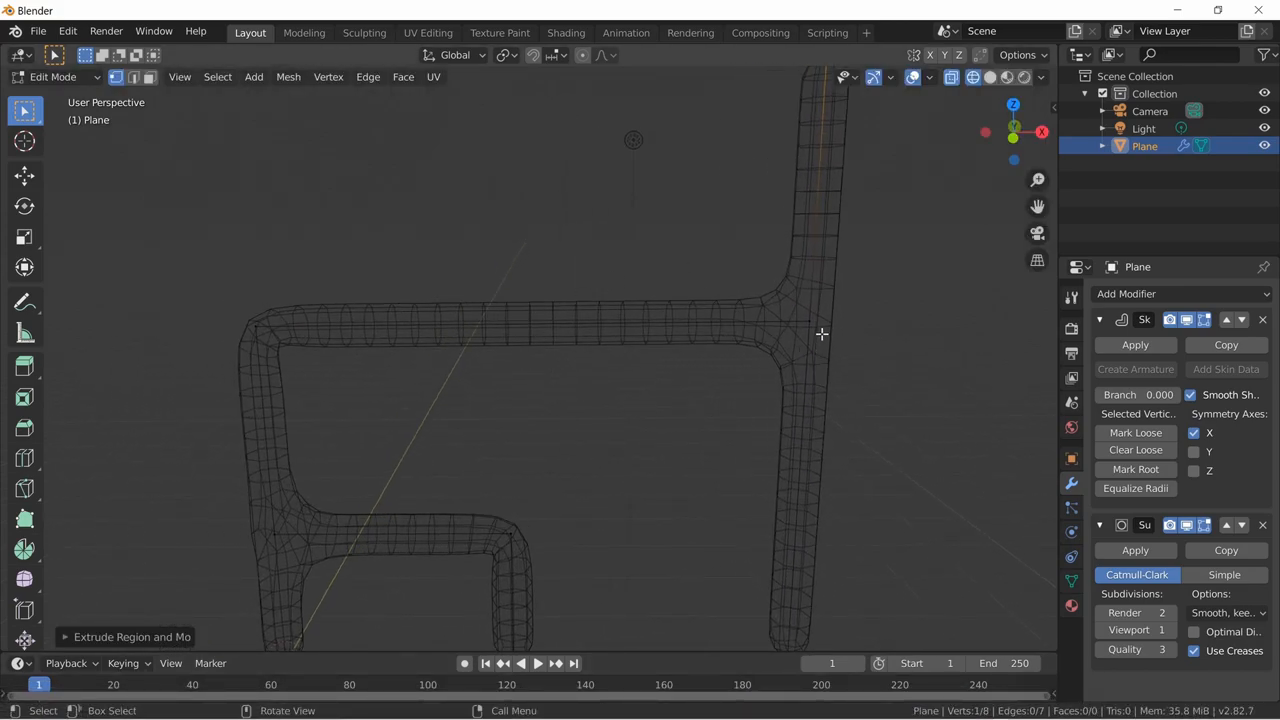
Extrude new vertices from the path so the tube grows extra crossing limbs.
{"action": "right_click", "coordinate": [822, 332]}
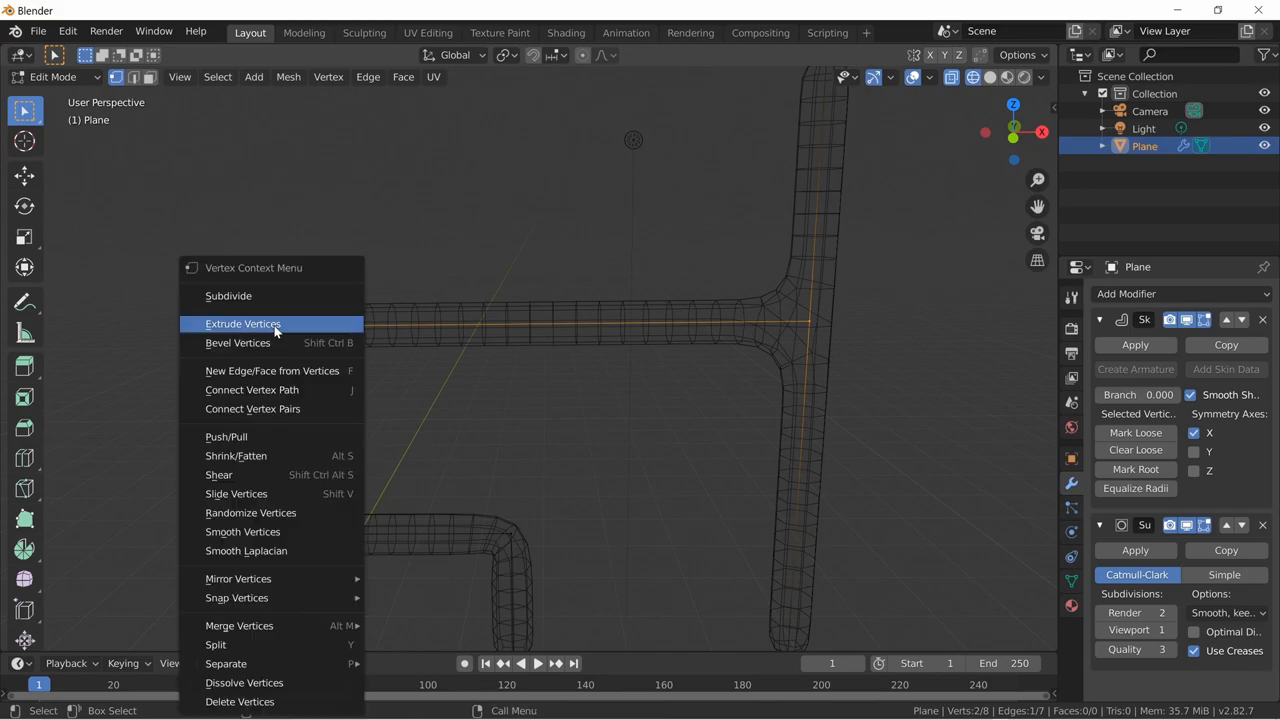
{"action": "left_click", "coordinate": [228, 296]}
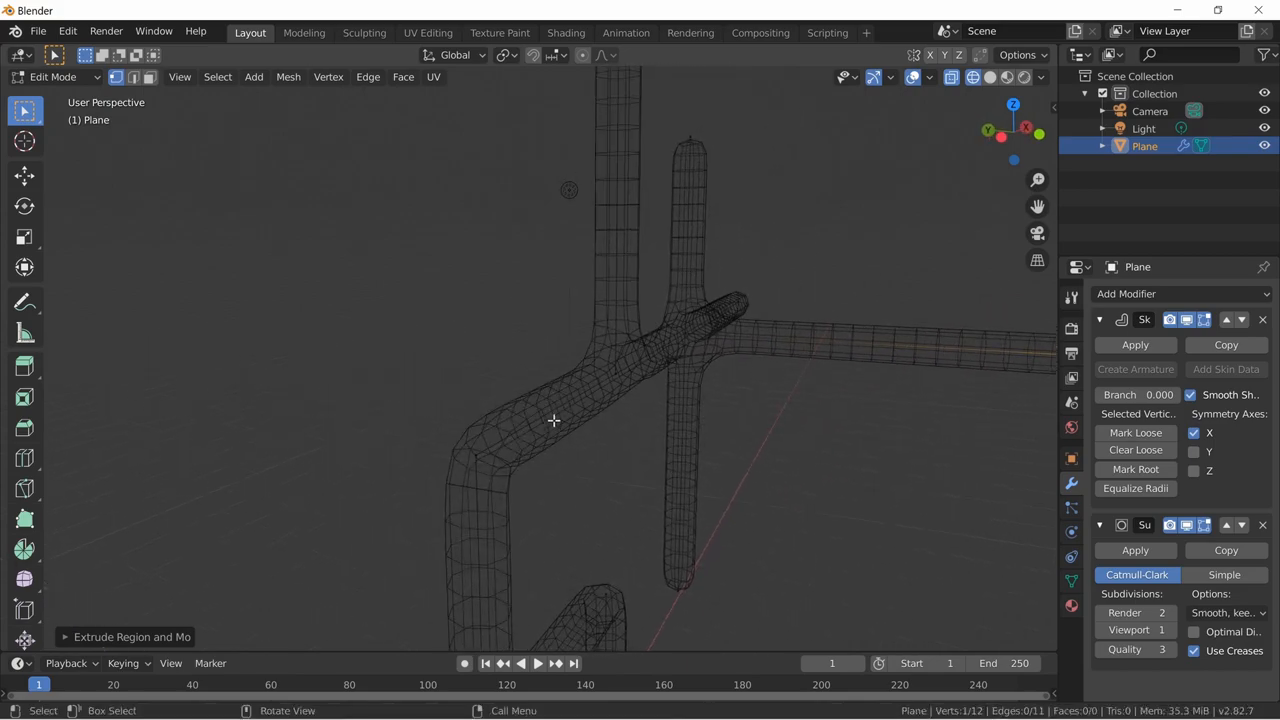
{"action": "mouse_move", "coordinate": [564, 420]}
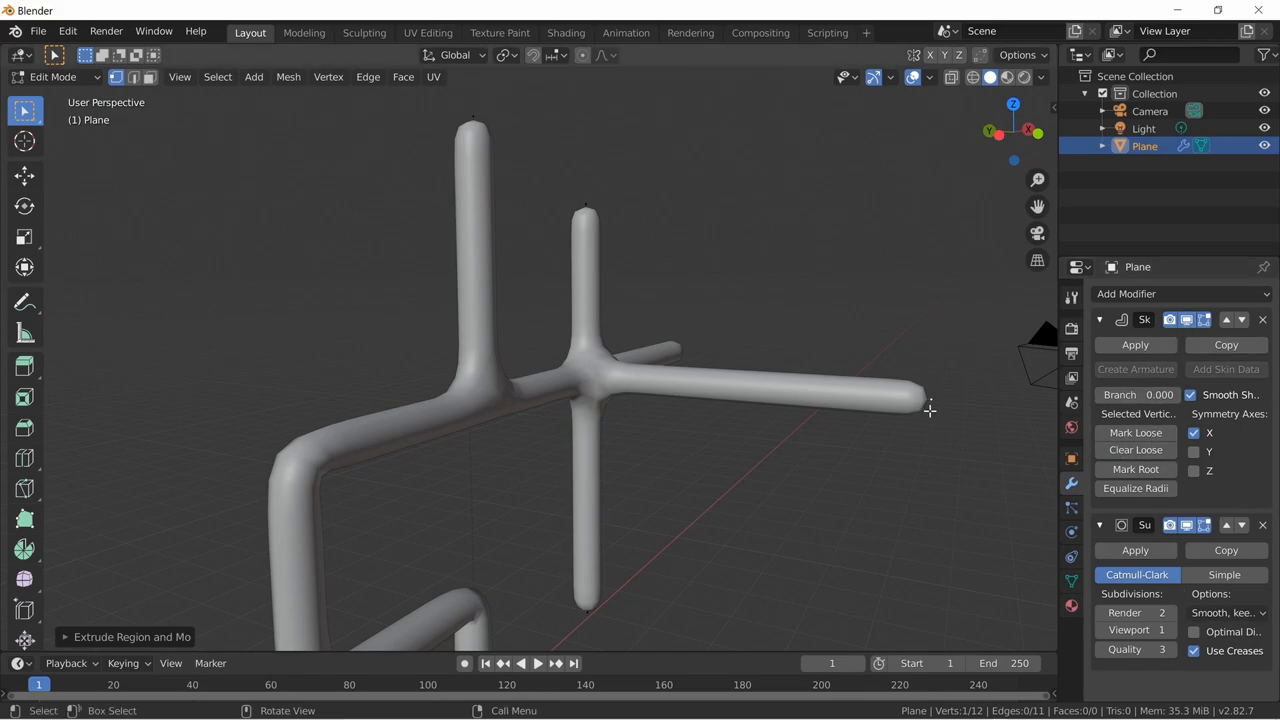
{"action": "mouse_move", "coordinate": [616, 398]}
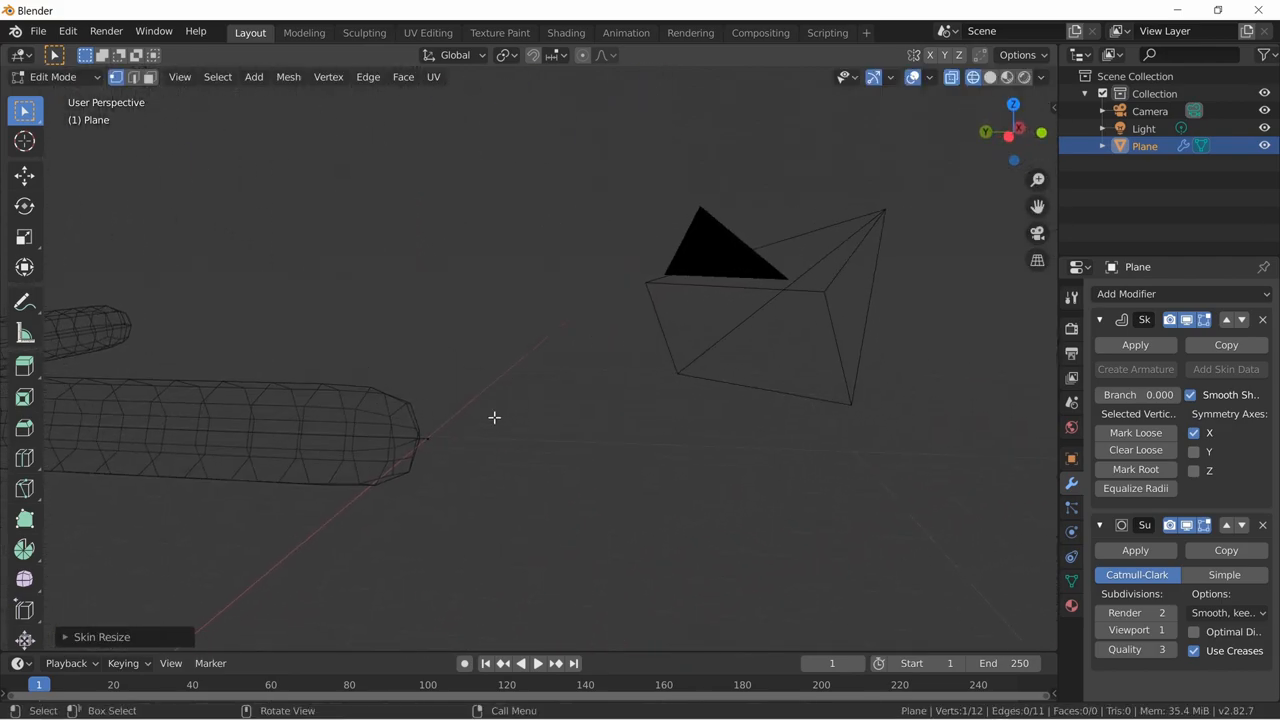
Skin-resize branch tips into pointed spikes and thicken the left frame, checking in wireframe and solid.
{"action": "key", "text": "s"}
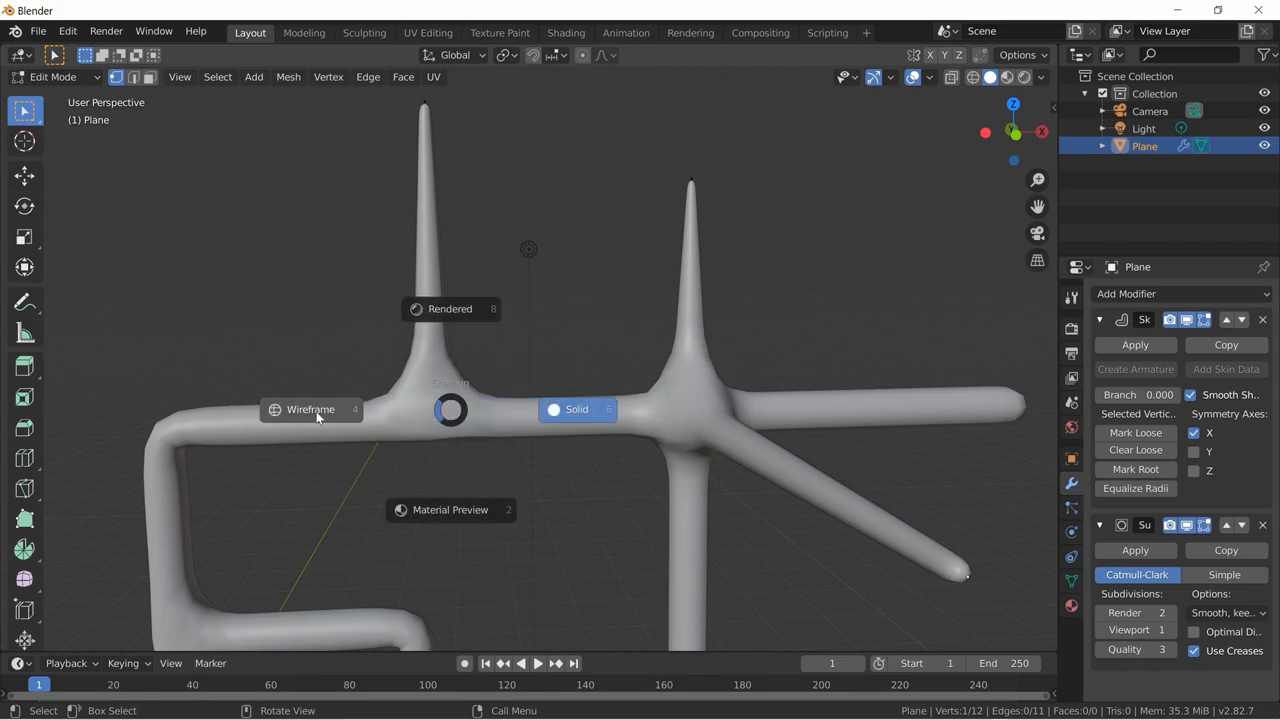
{"action": "left_click", "coordinate": [960, 76]}
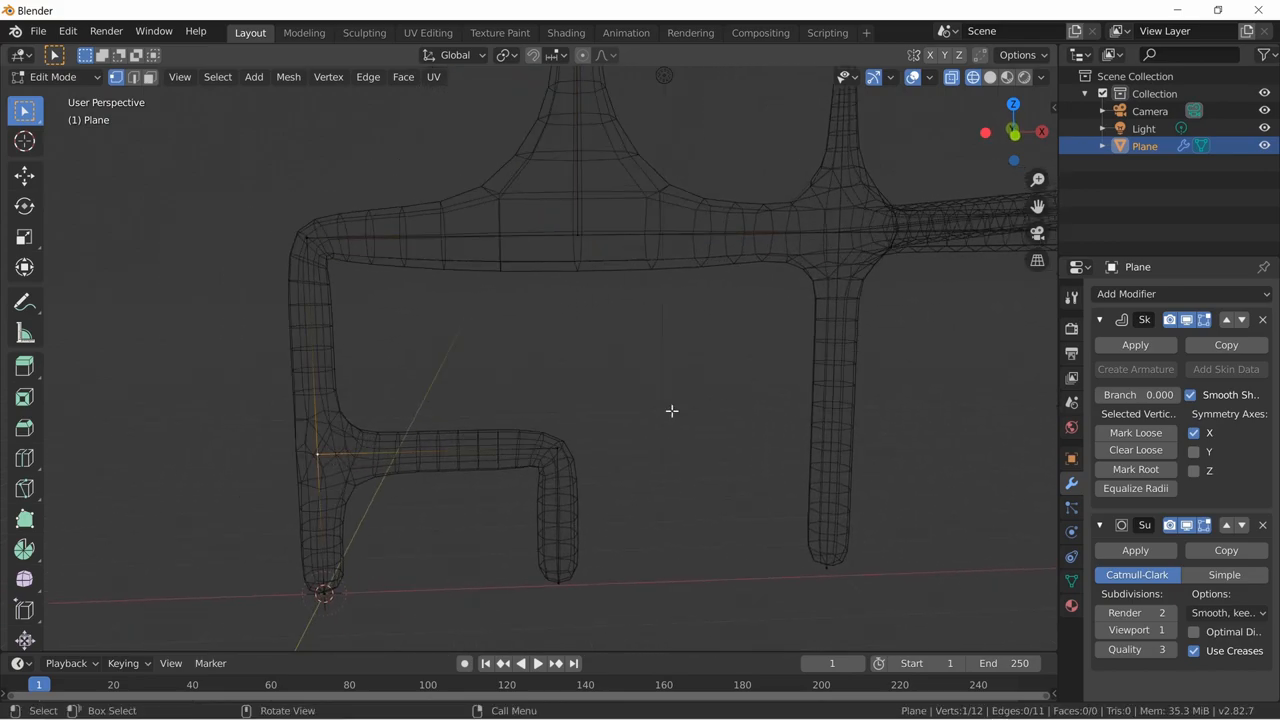
{"action": "key", "text": "s"}
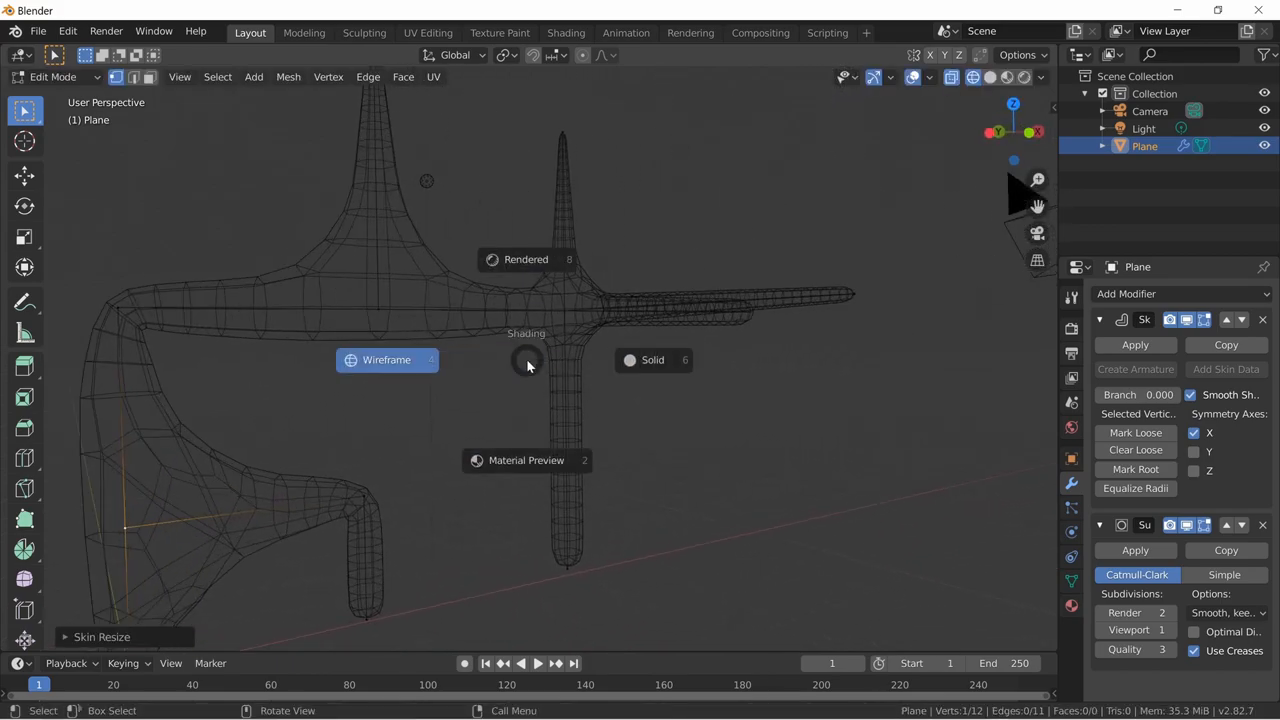
{"action": "left_click", "coordinate": [652, 360]}
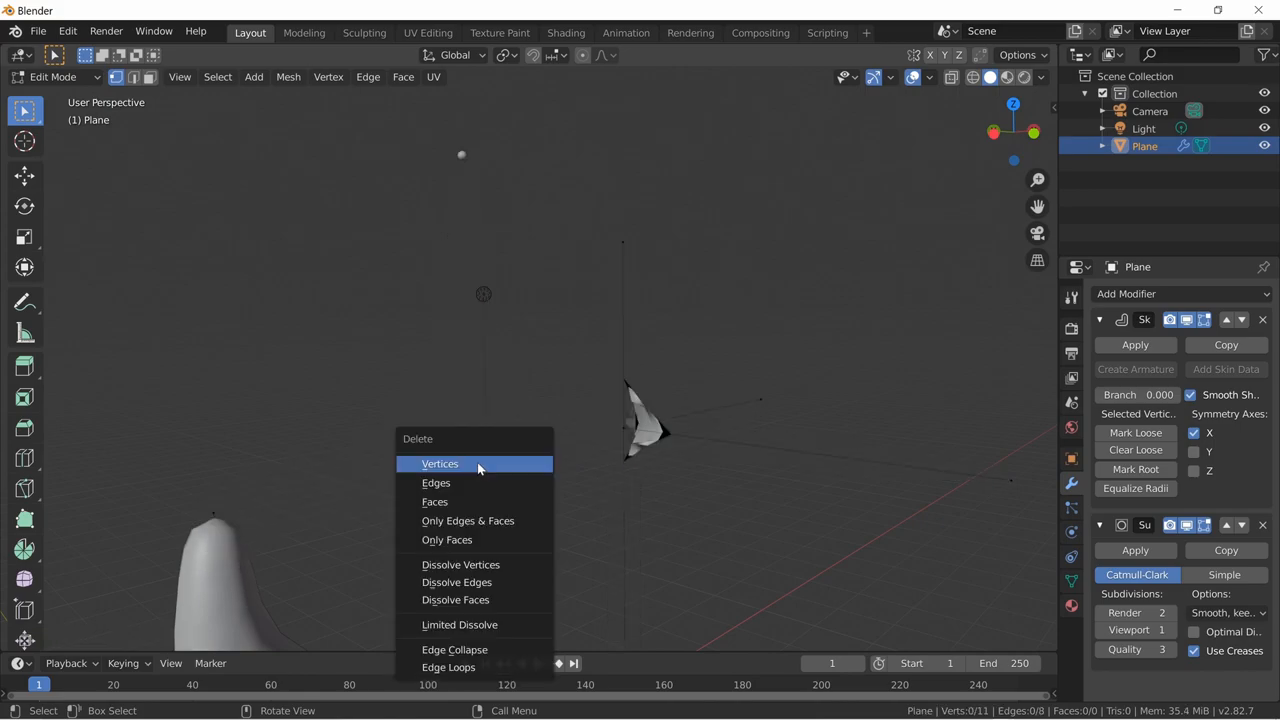
Delete all the tube's vertices and add a fresh cube to the empty scene.
{"action": "left_click", "coordinate": [440, 464]}
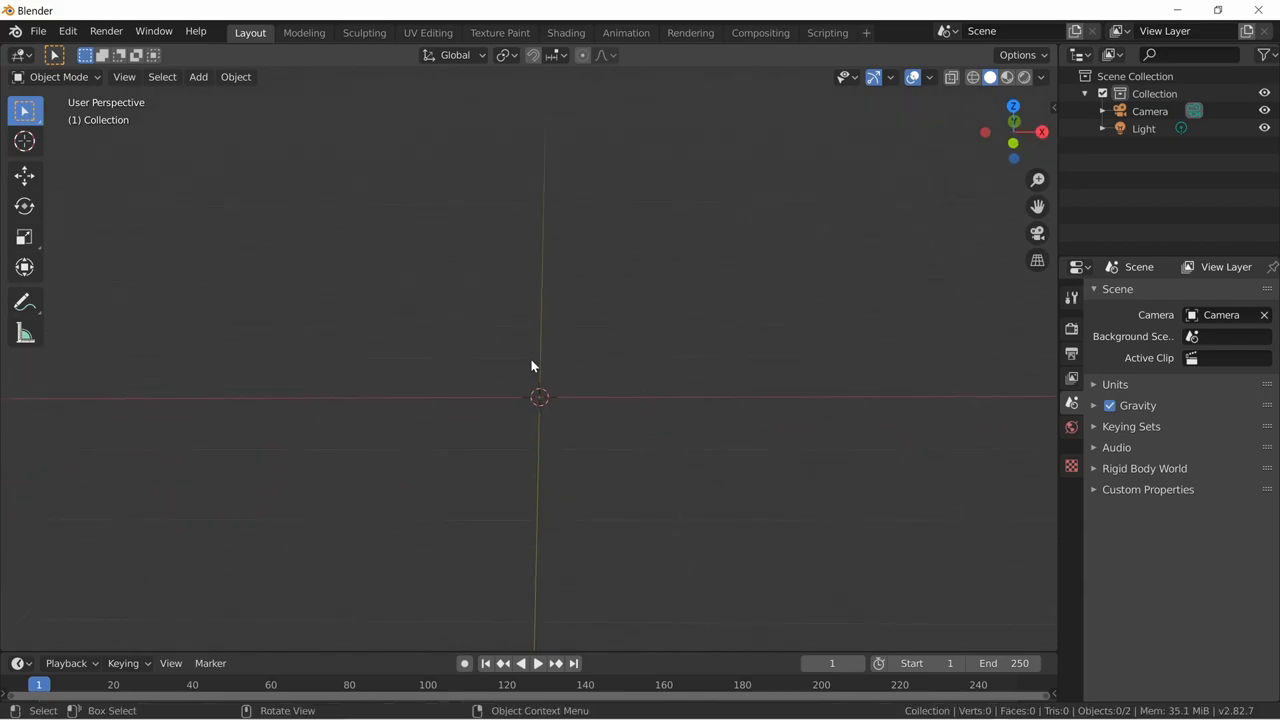
{"action": "left_click", "coordinate": [198, 76]}
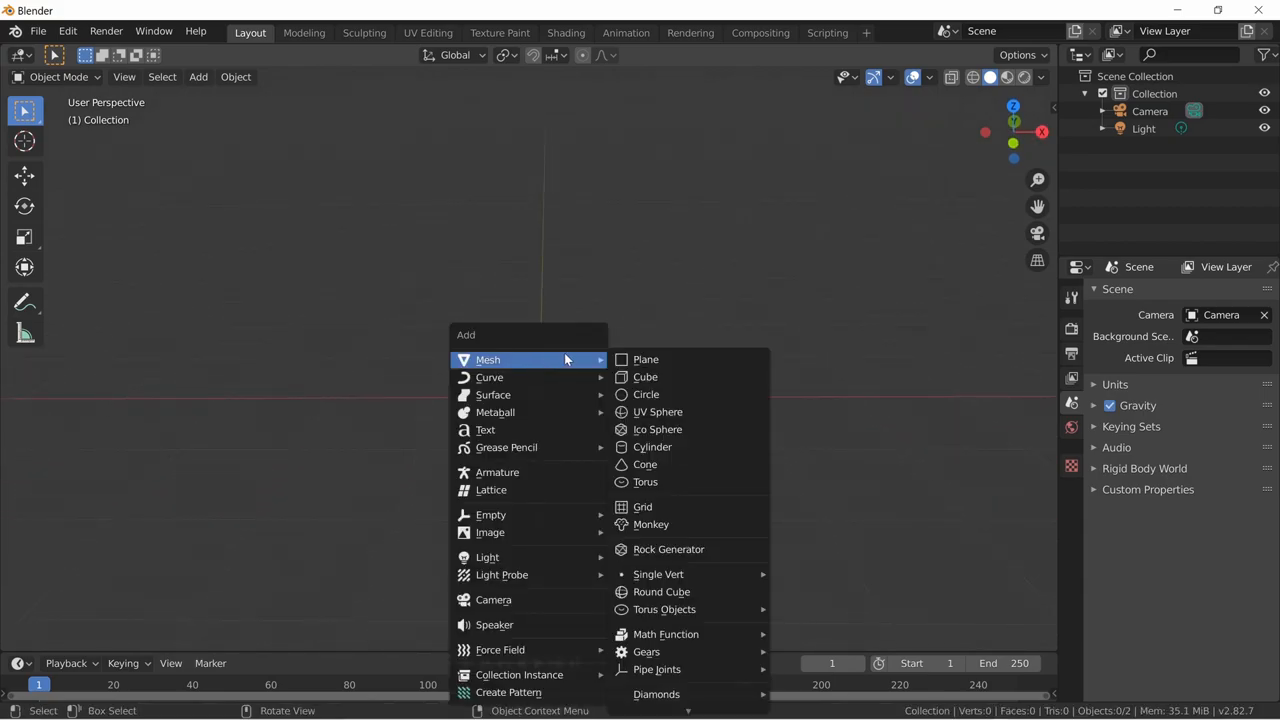
{"action": "left_click", "coordinate": [644, 376]}
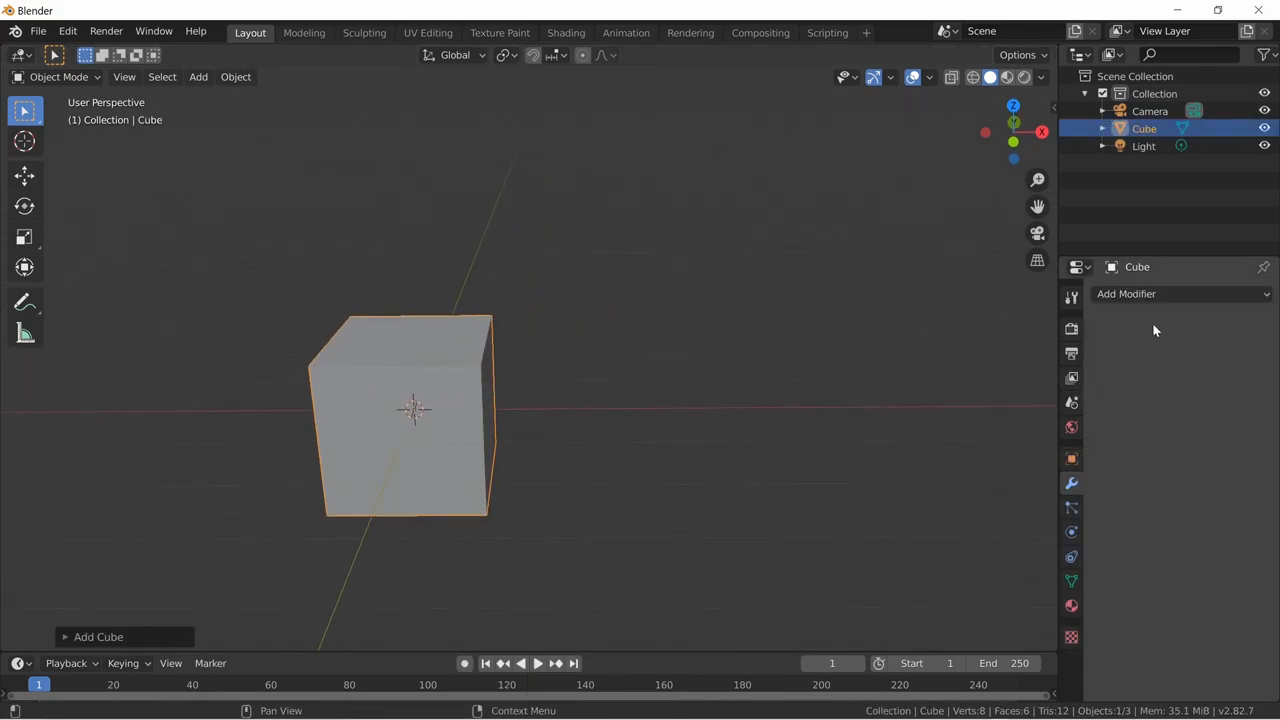
Add a Generate > Skin modifier to the cube, turning it into a thick hollow frame.
{"action": "left_click", "coordinate": [1180, 292]}
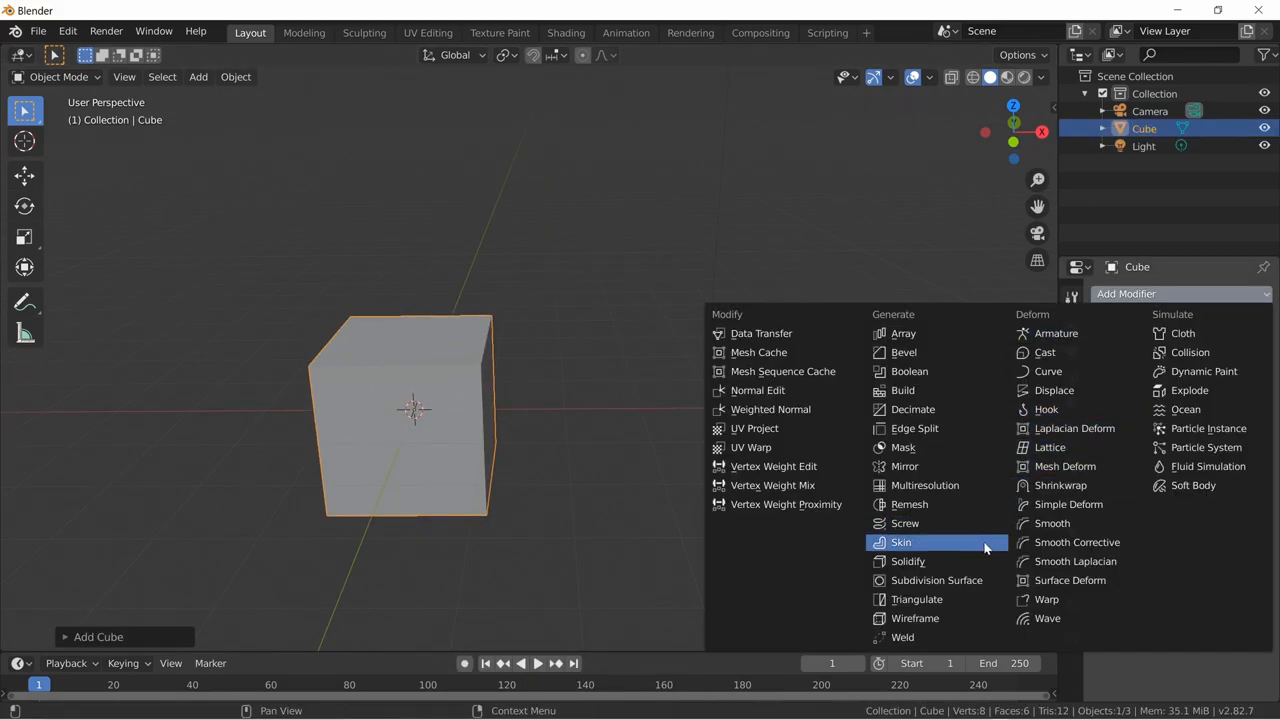
{"action": "left_click", "coordinate": [900, 542]}
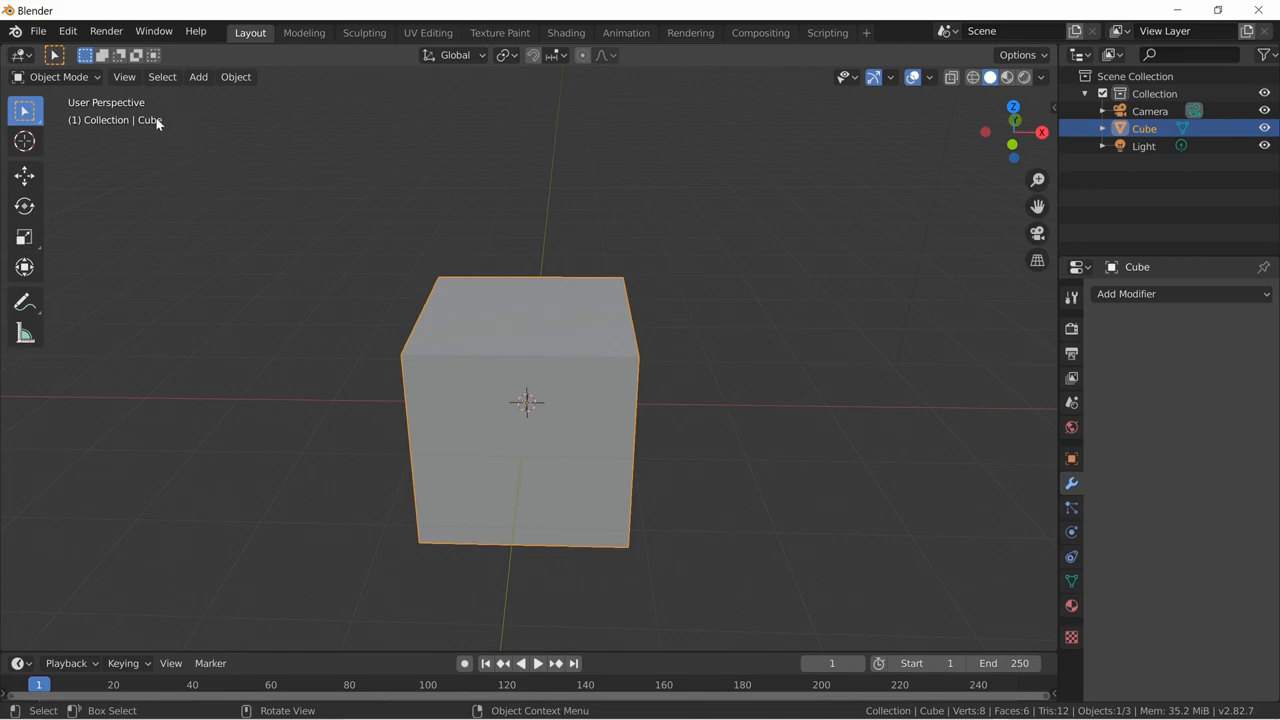
{"action": "mouse_move", "coordinate": [642, 242]}
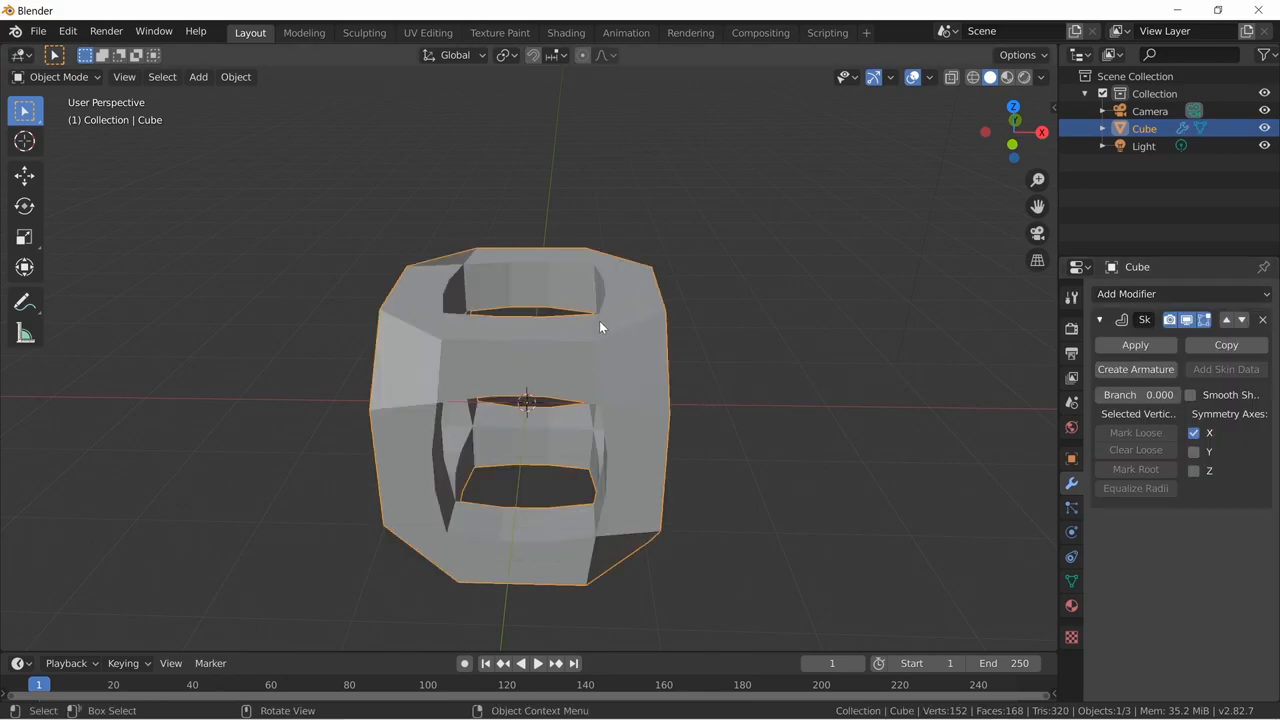
{"action": "left_click_drag", "start_coordinate": [600, 328], "coordinate": [548, 376]}
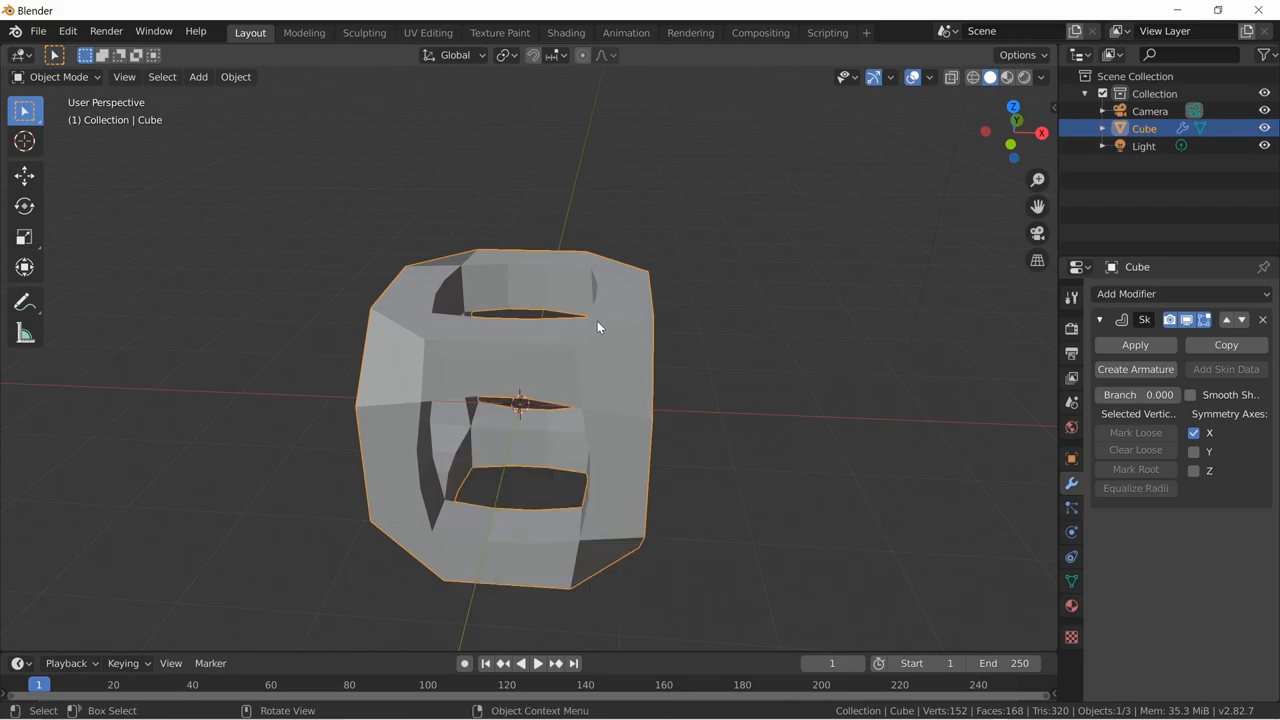
Skin-resize the cube into thin struts and toggle symmetry axes, leaving only X enabled.
{"action": "key", "text": "s"}
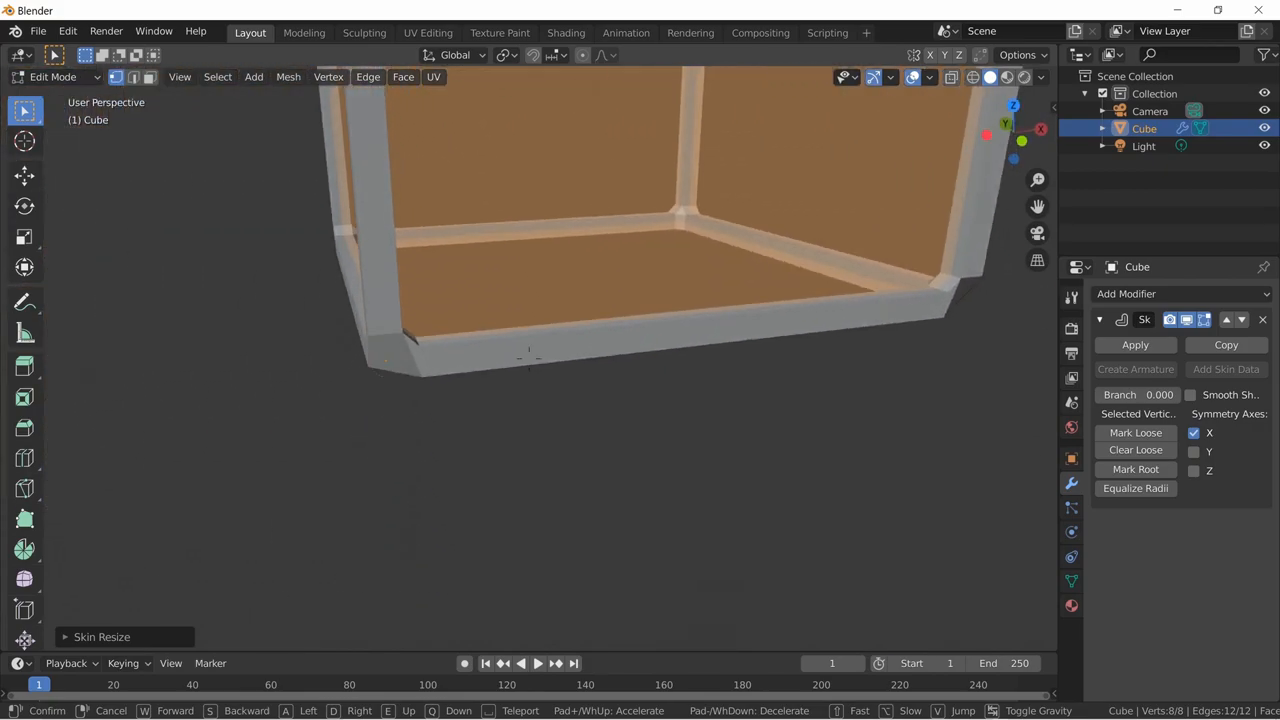
{"action": "left_click", "coordinate": [1192, 452]}
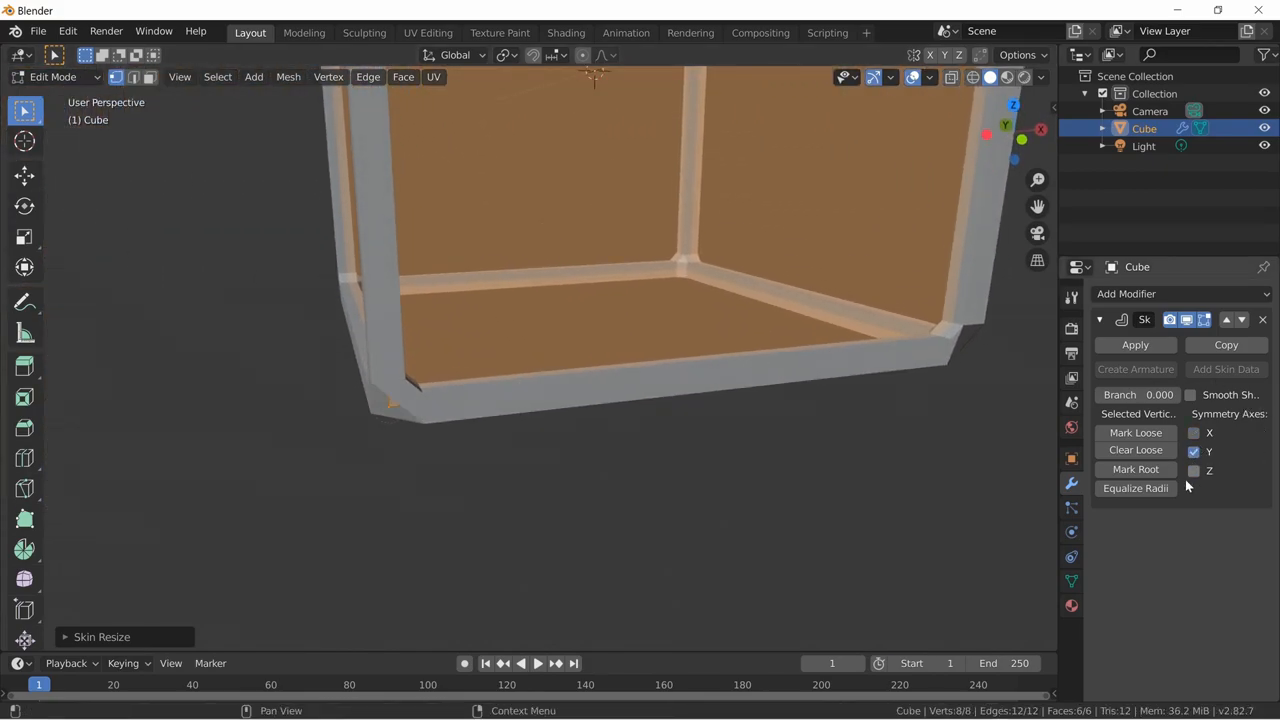
{"action": "left_click", "coordinate": [1192, 452]}
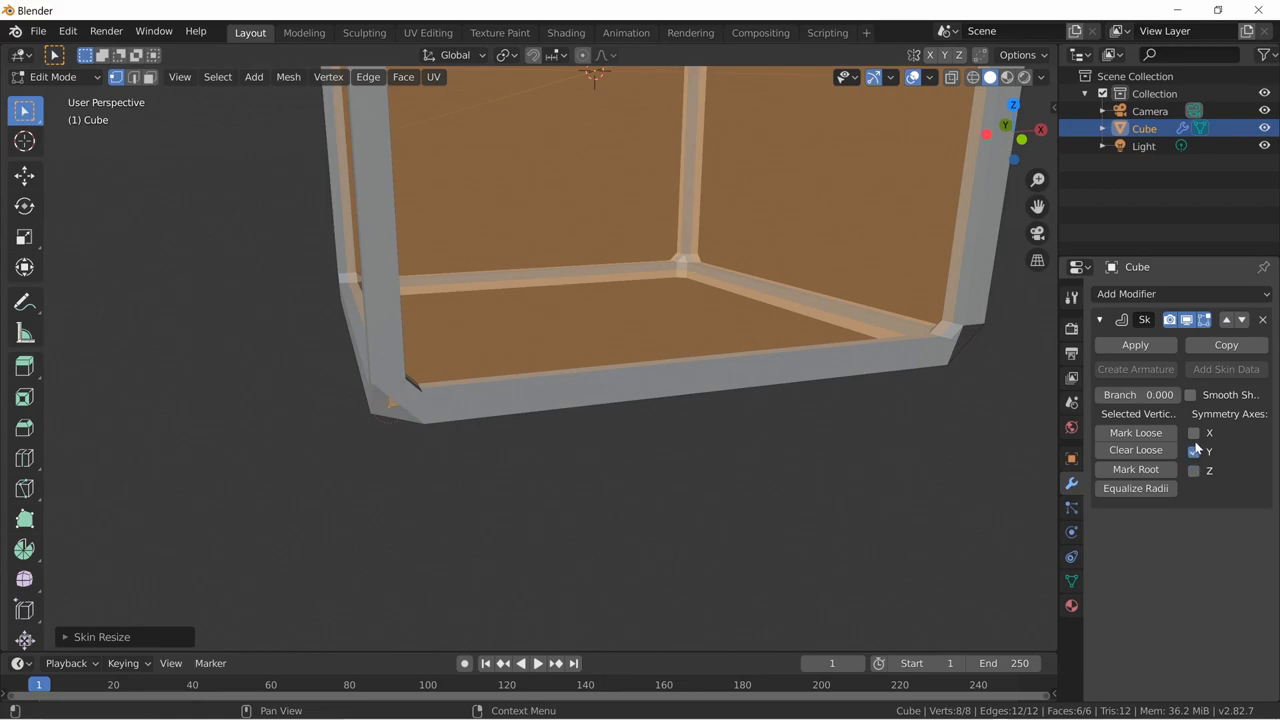
{"action": "left_click", "coordinate": [1194, 432]}
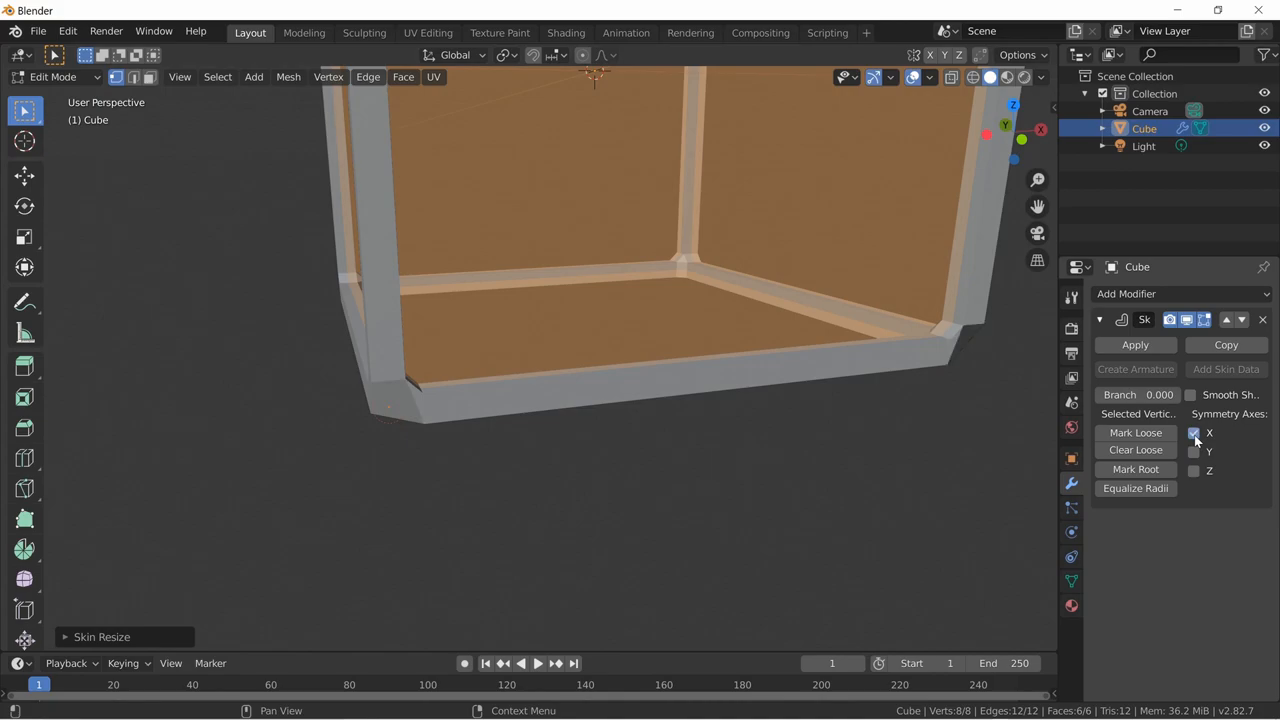
{"action": "left_click", "coordinate": [1192, 432]}
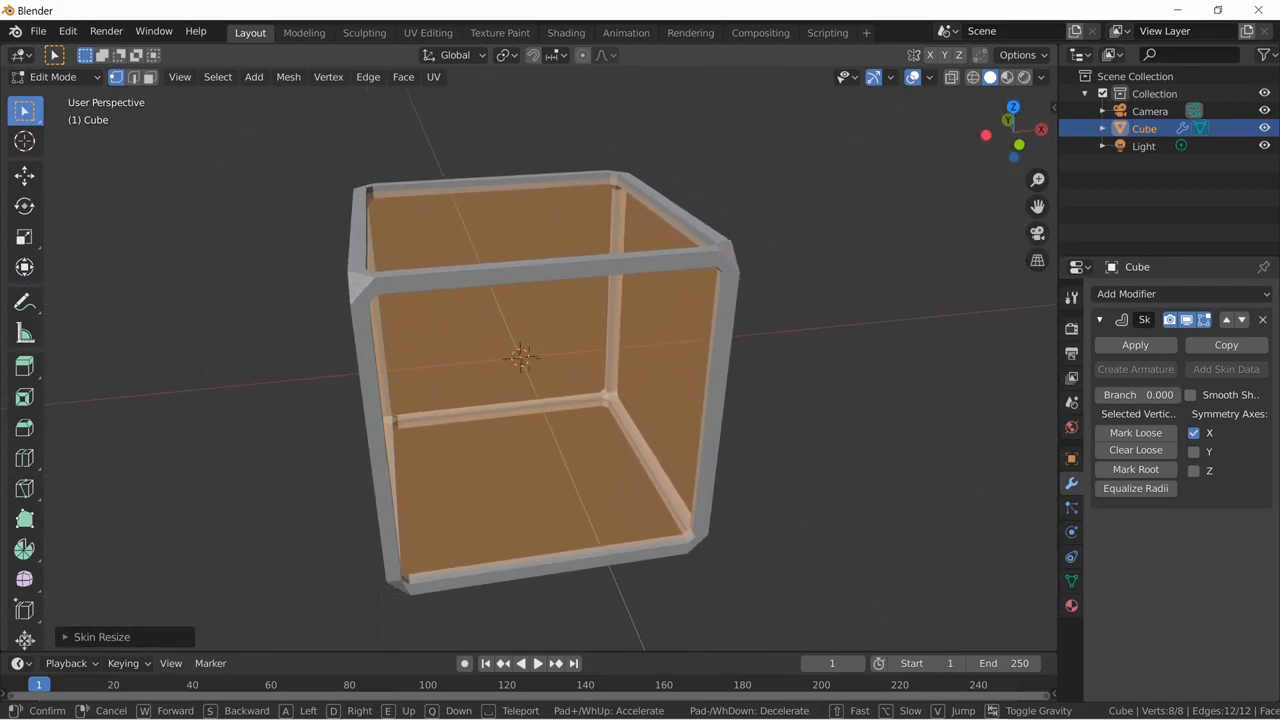
{"action": "key", "text": "Tab"}
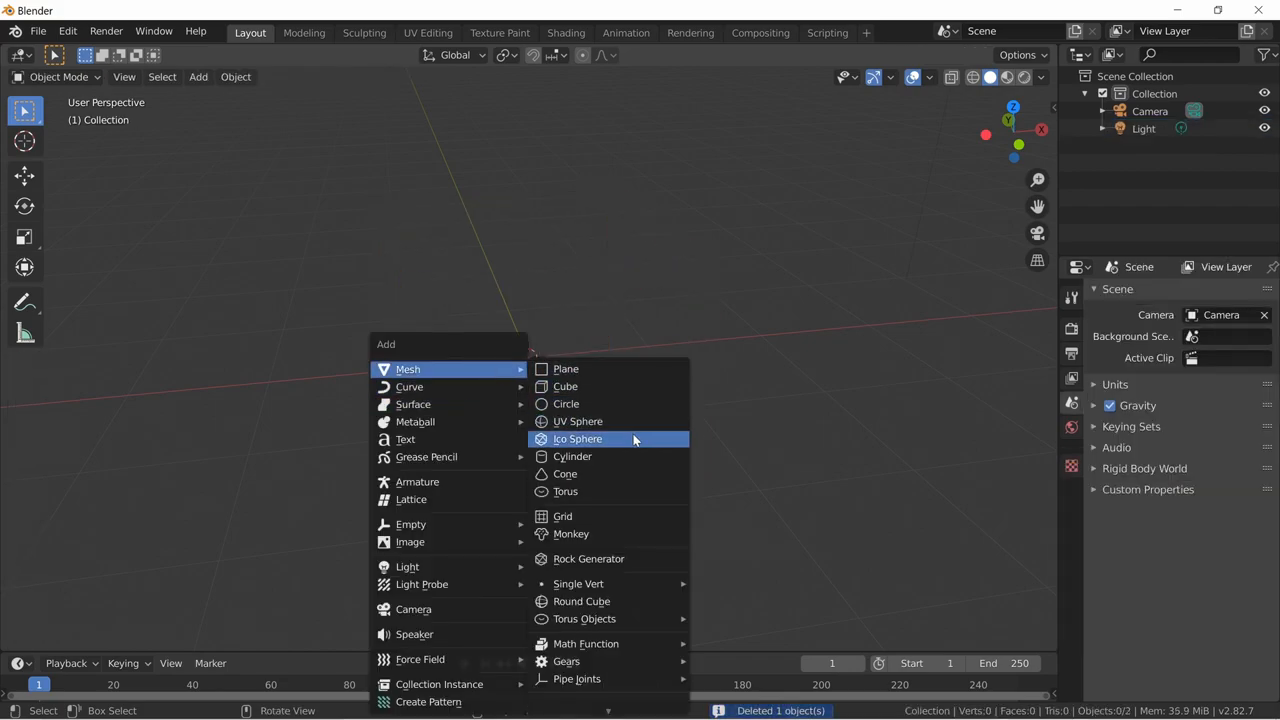
Add an icosphere to the empty scene in place of the cube.
{"action": "left_click", "coordinate": [576, 438]}
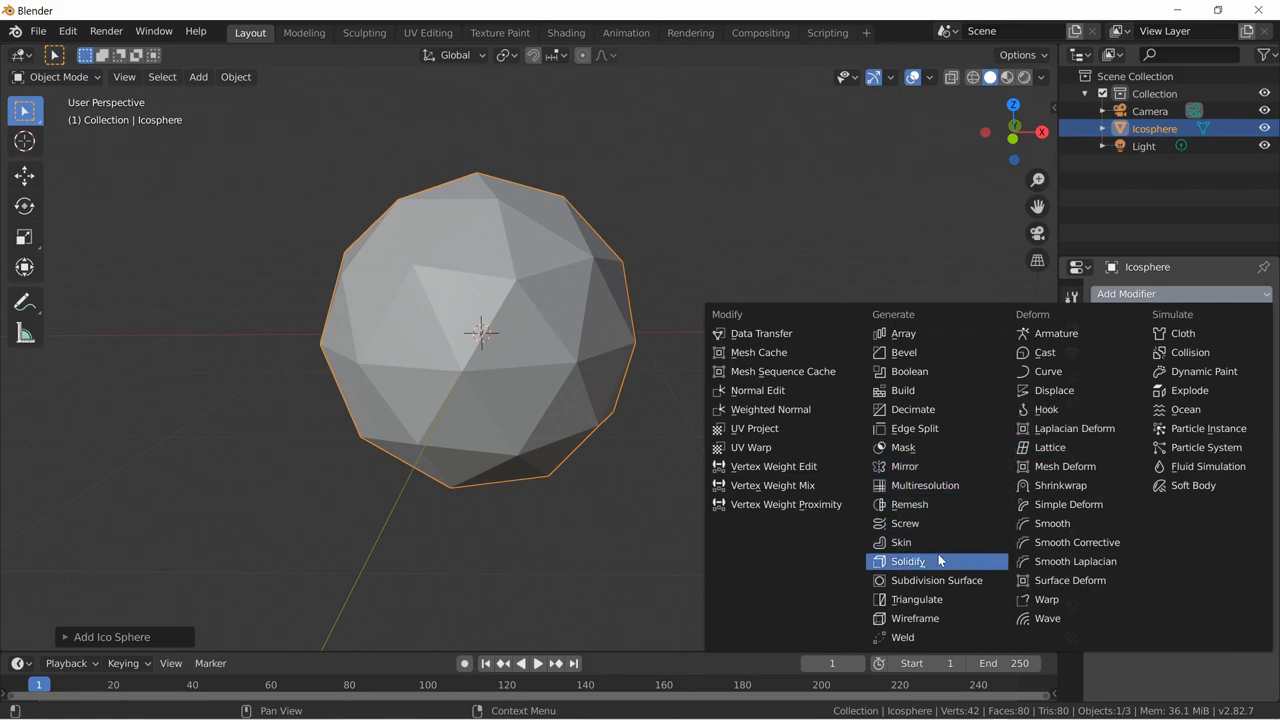
Shrink the icosphere's skin radii so its frame becomes thin struts.
{"action": "left_click", "coordinate": [900, 542]}
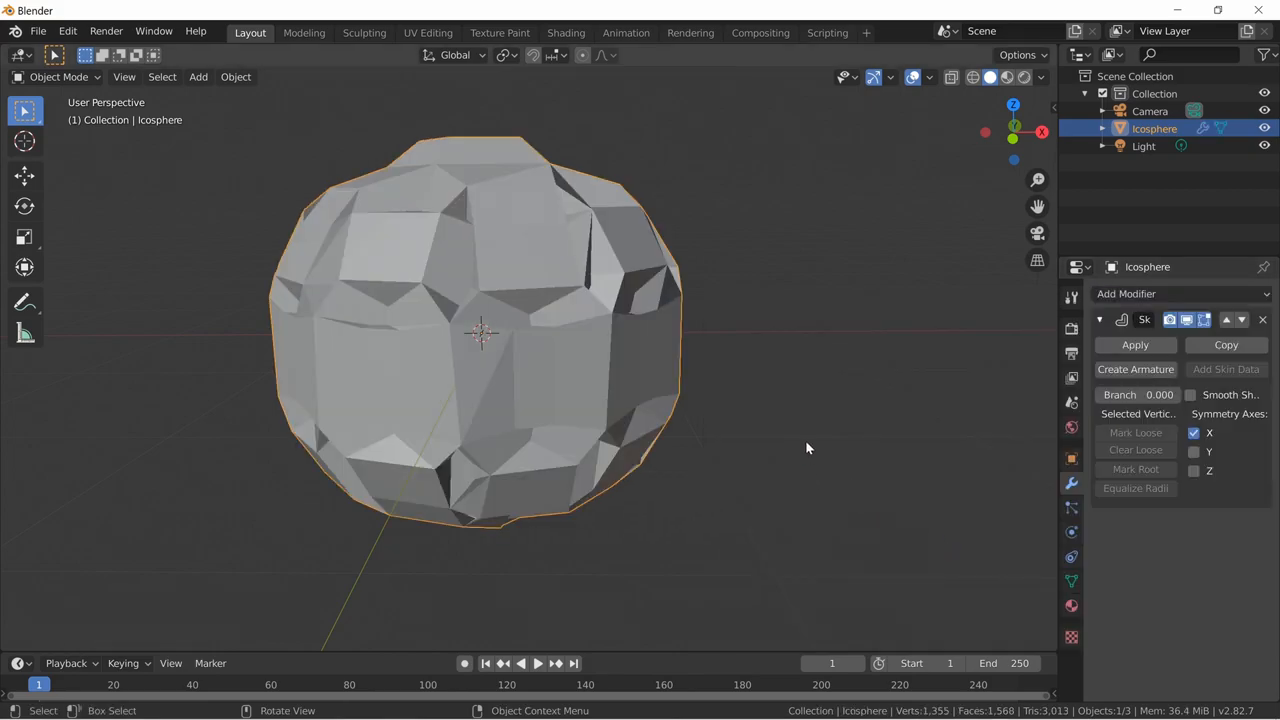
{"action": "key", "text": "Tab"}
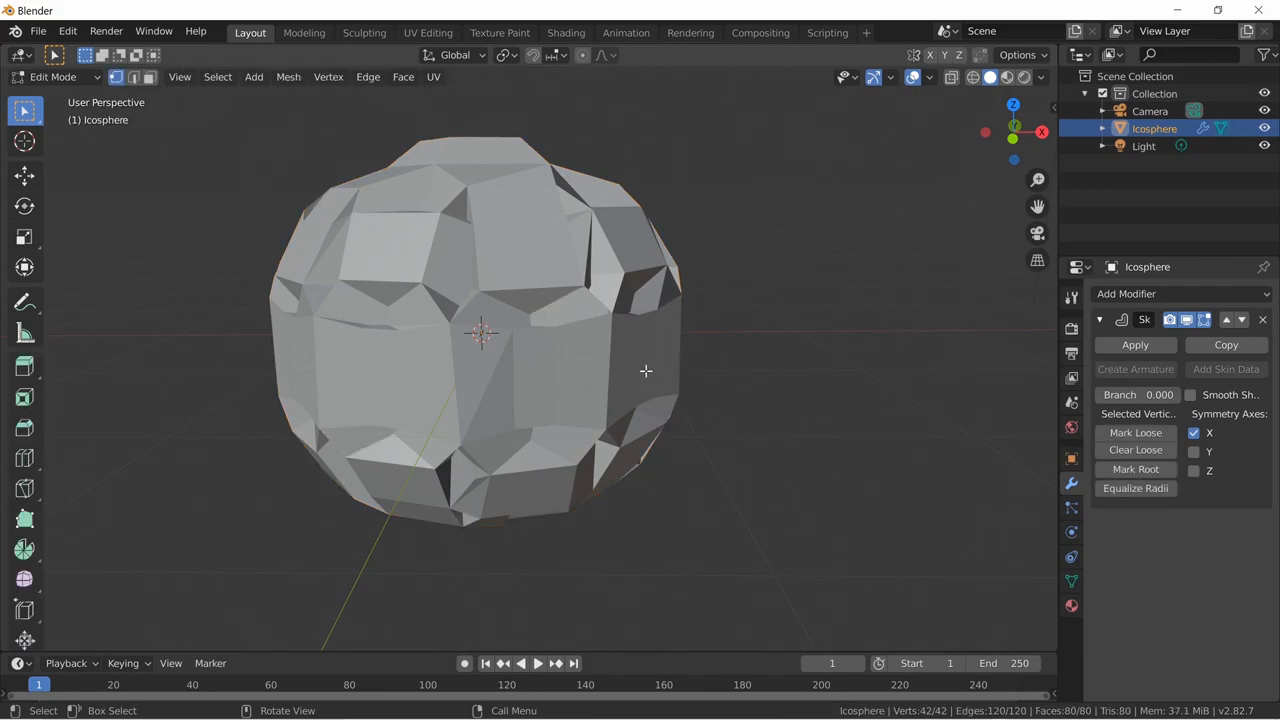
{"action": "key", "text": "s"}
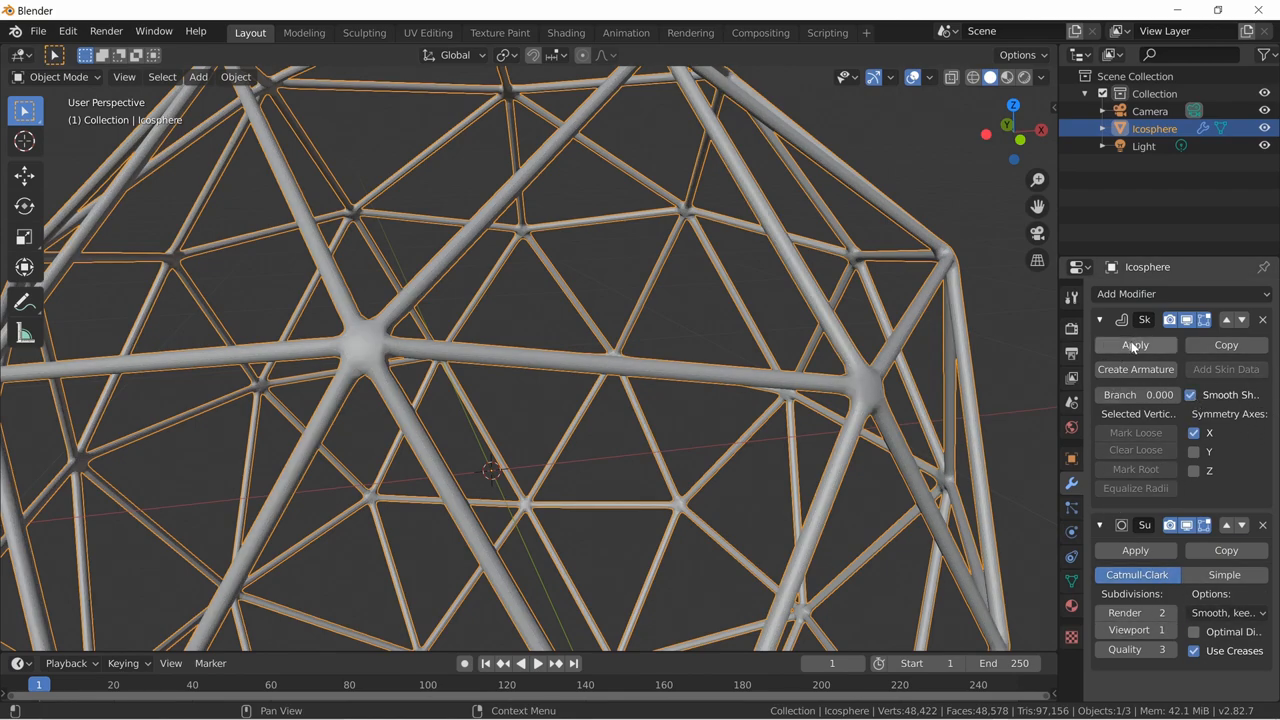
Inspect the dense strut mesh, then delete the icosphere from the scene.
{"action": "key", "text": "Tab"}
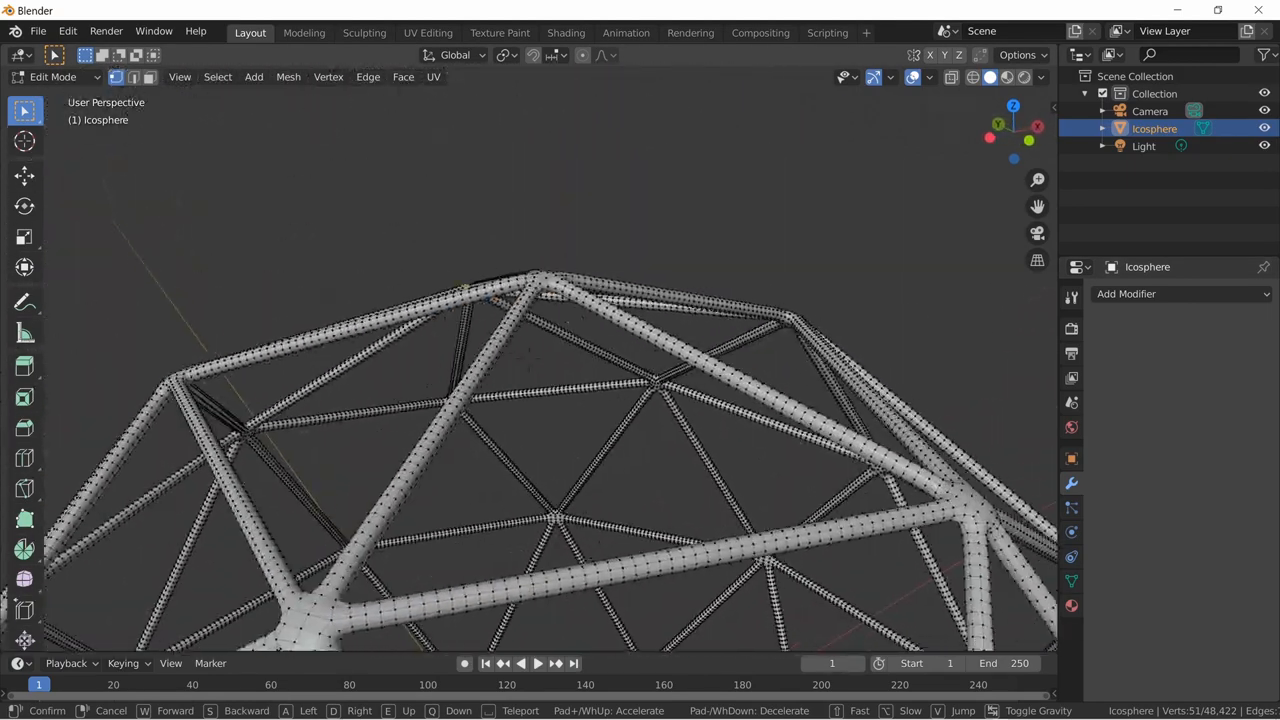
{"action": "key", "text": "Tab"}
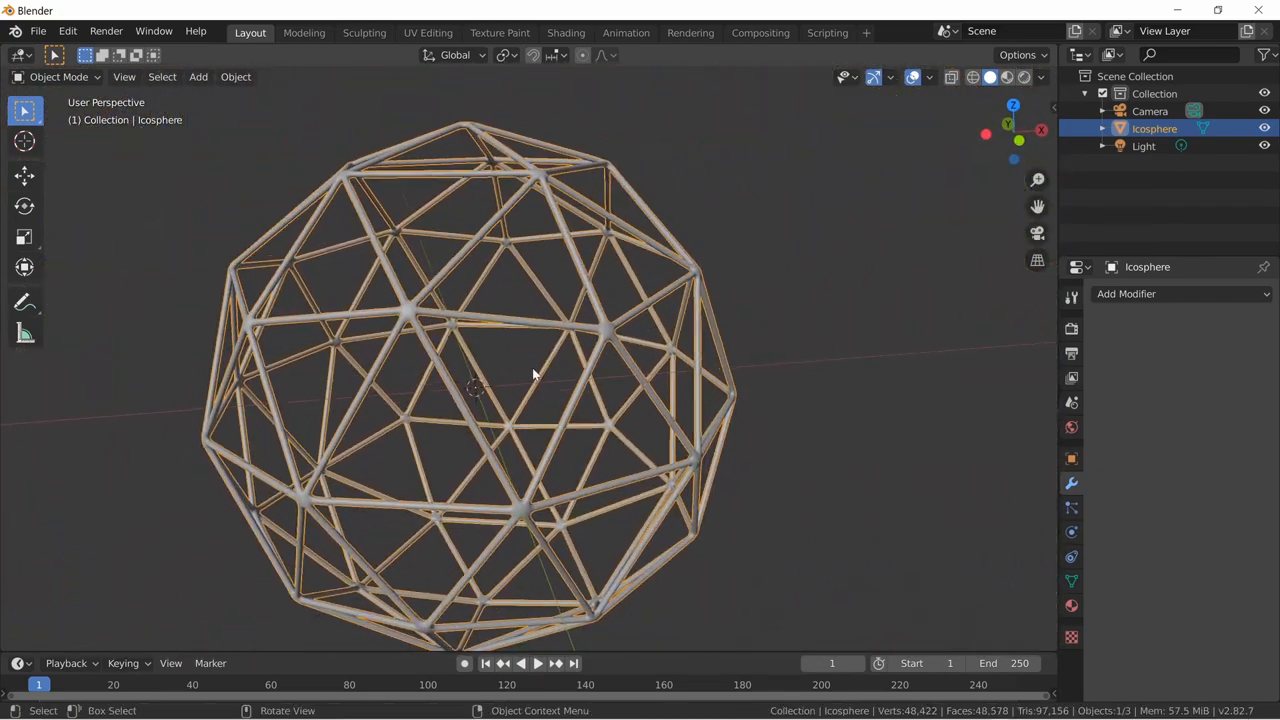
{"action": "key", "text": "x"}
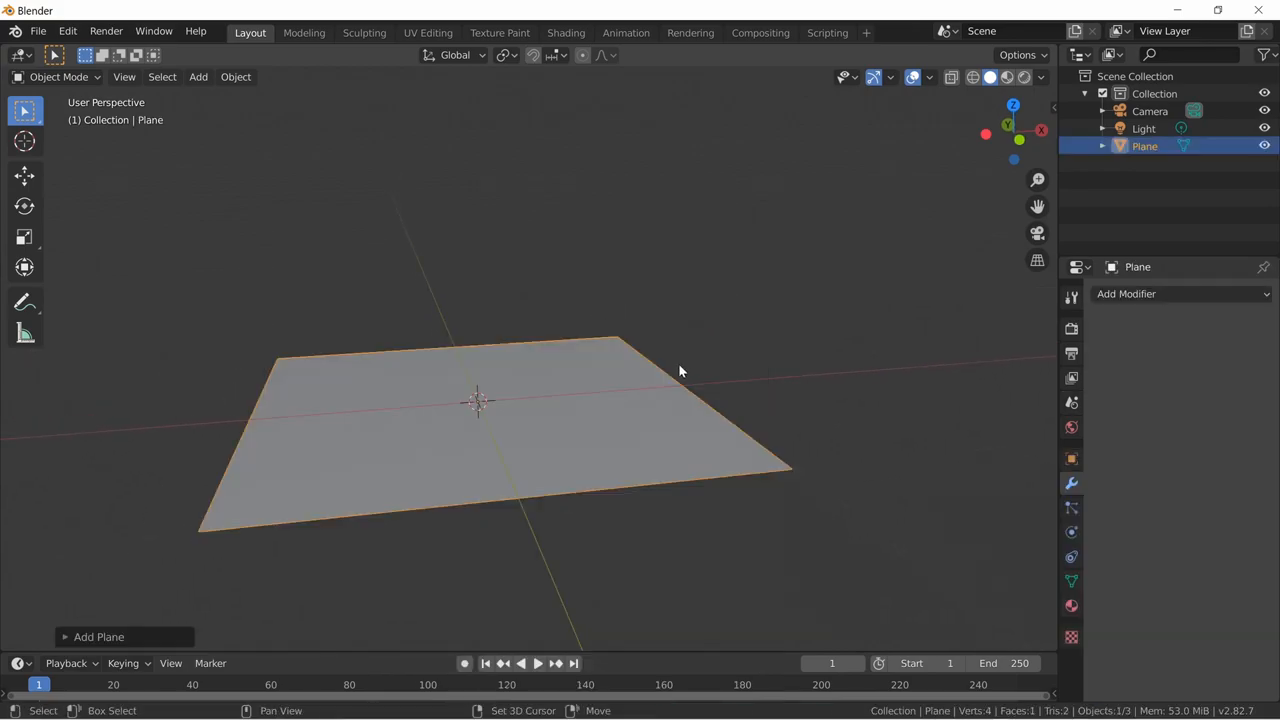
Reduce the new plane to a single vertex in Edit Mode.
{"action": "left_click_drag", "start_coordinate": [680, 370], "coordinate": [248, 312]}
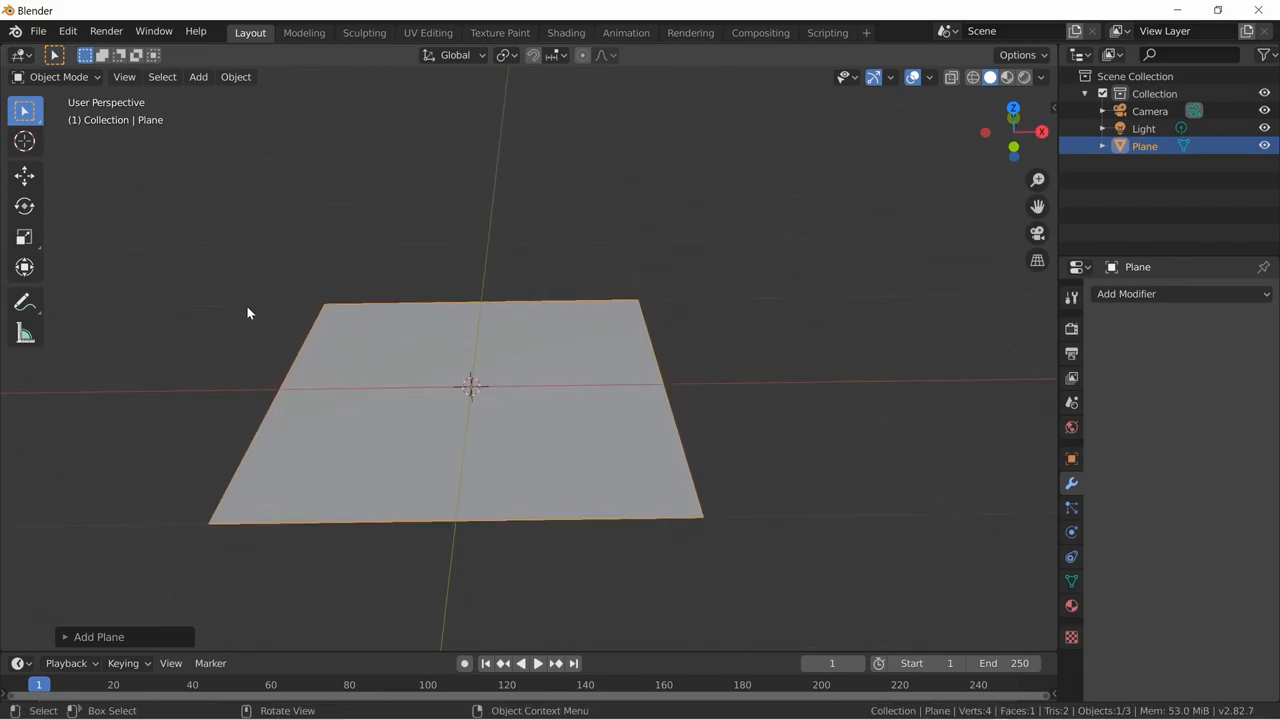
{"action": "key", "text": "Tab"}
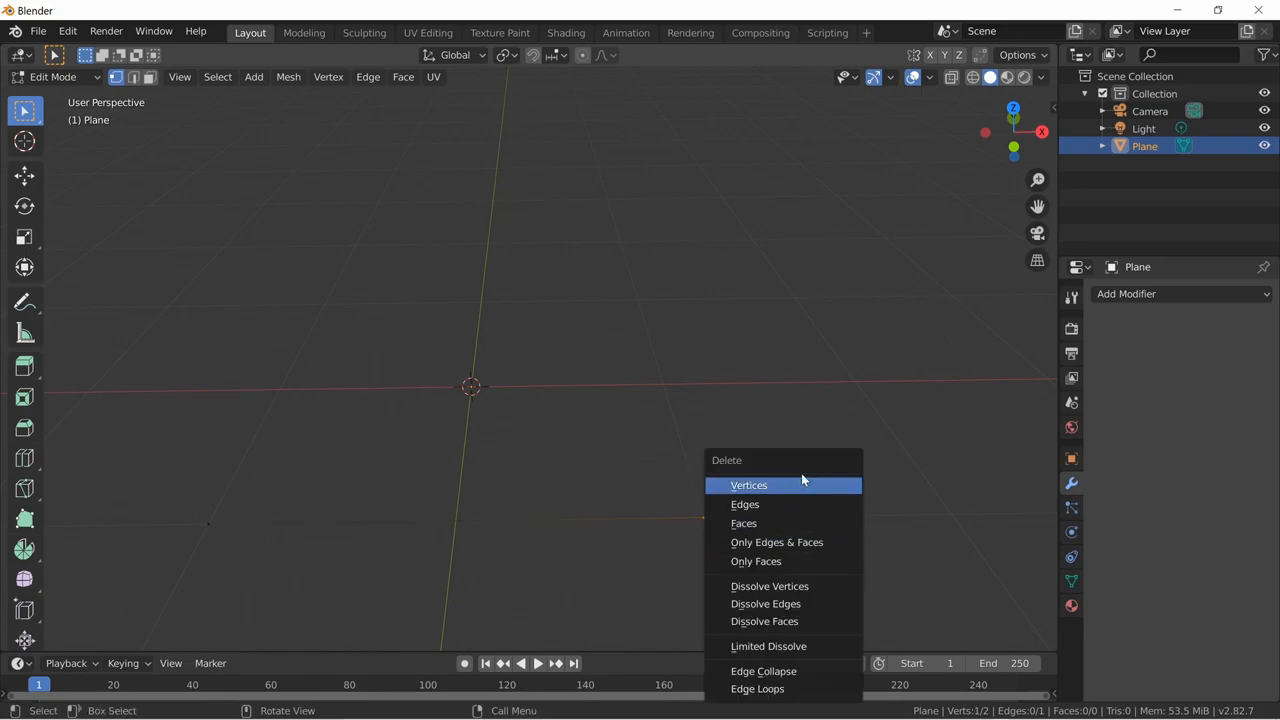
{"action": "left_click", "coordinate": [748, 486]}
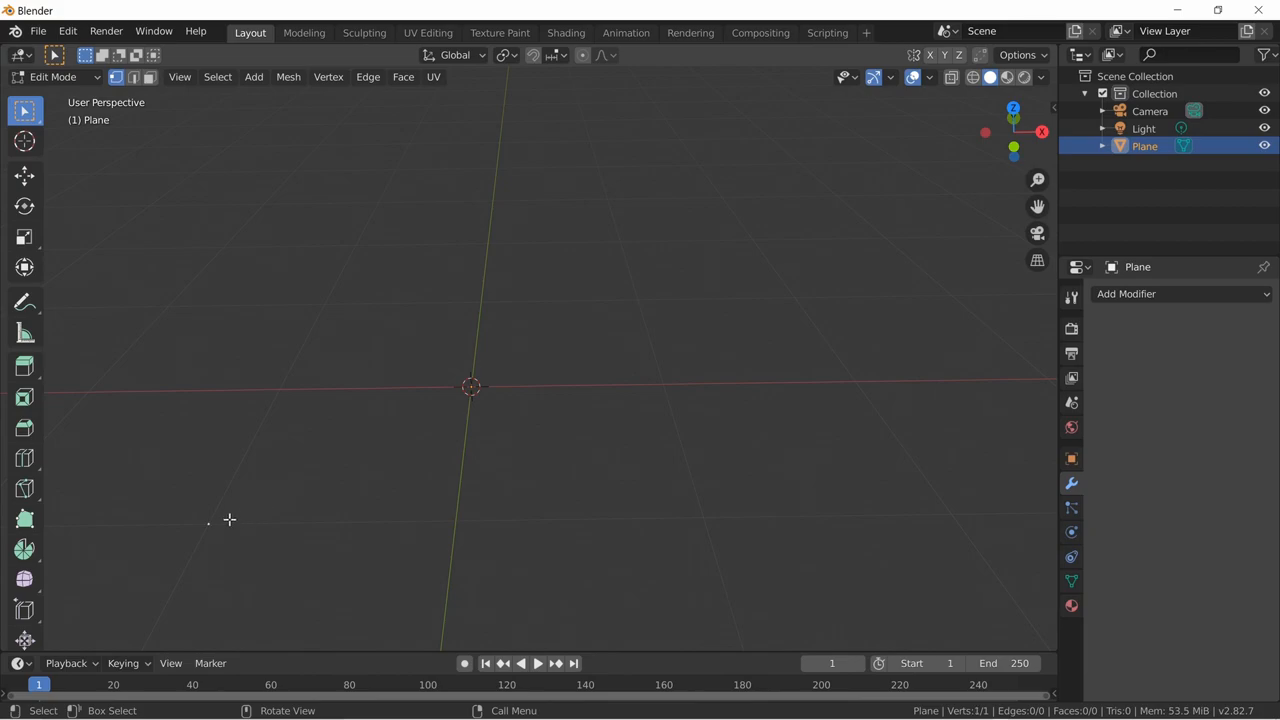
{"action": "left_click_drag", "start_coordinate": [208, 524], "coordinate": [600, 286]}
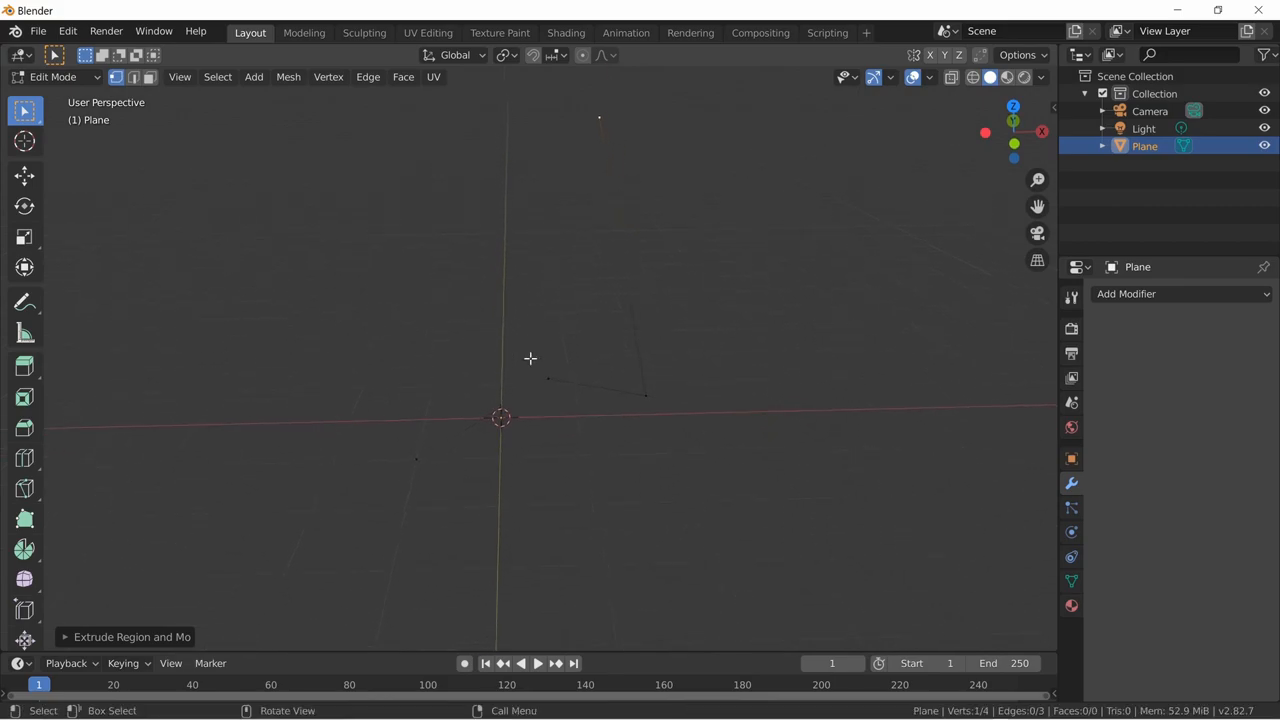
Add a Skin modifier to the vertex path and bend the resulting tube.
{"action": "left_click", "coordinate": [1180, 292]}
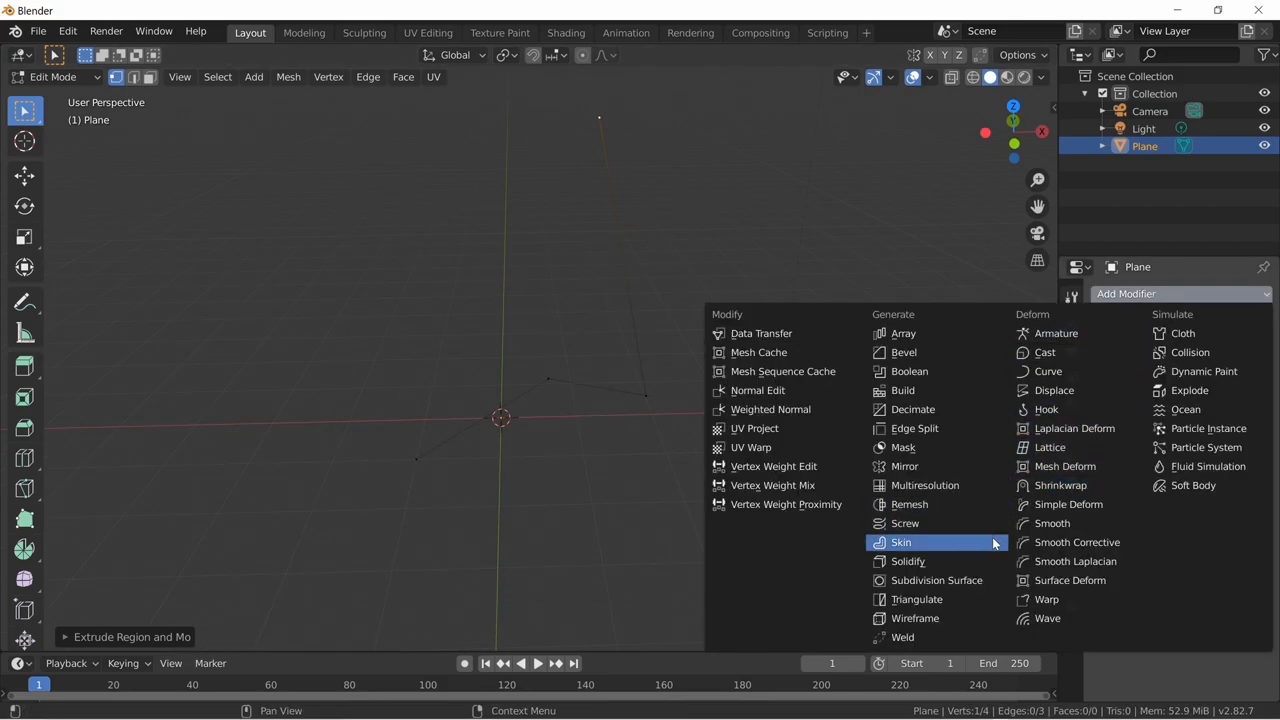
{"action": "left_click", "coordinate": [900, 542]}
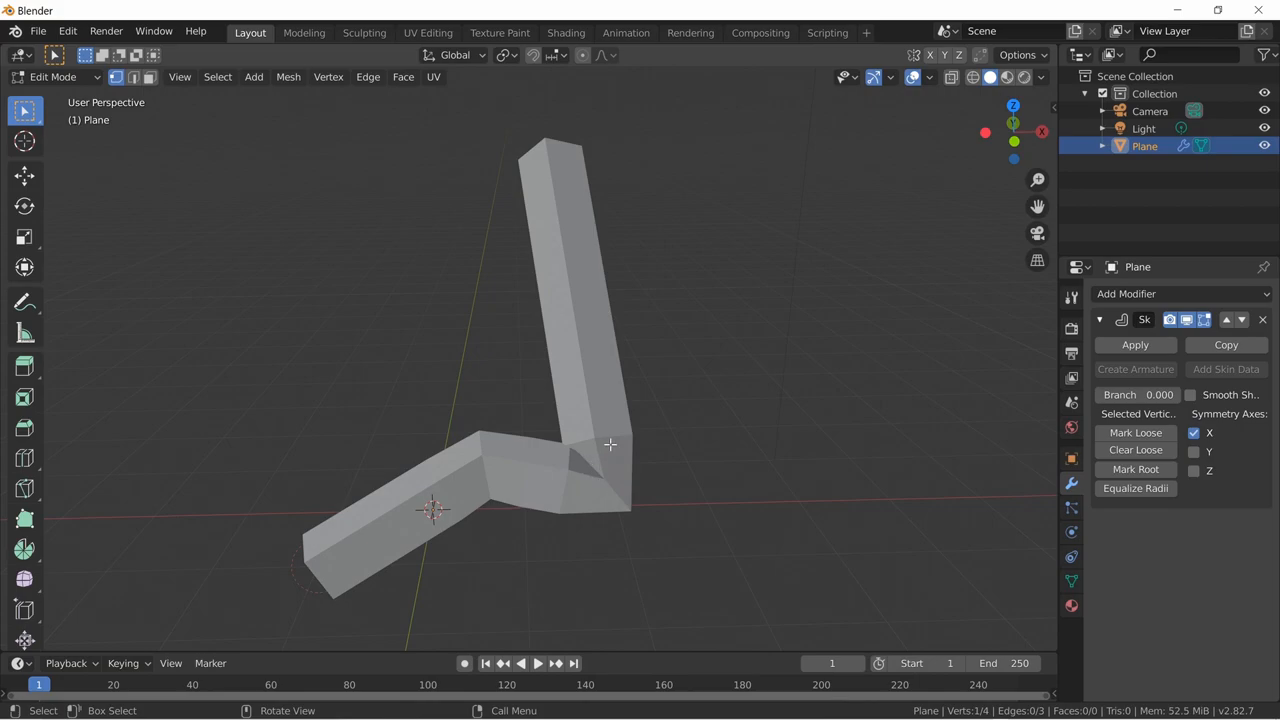
{"action": "mouse_move", "coordinate": [582, 488]}
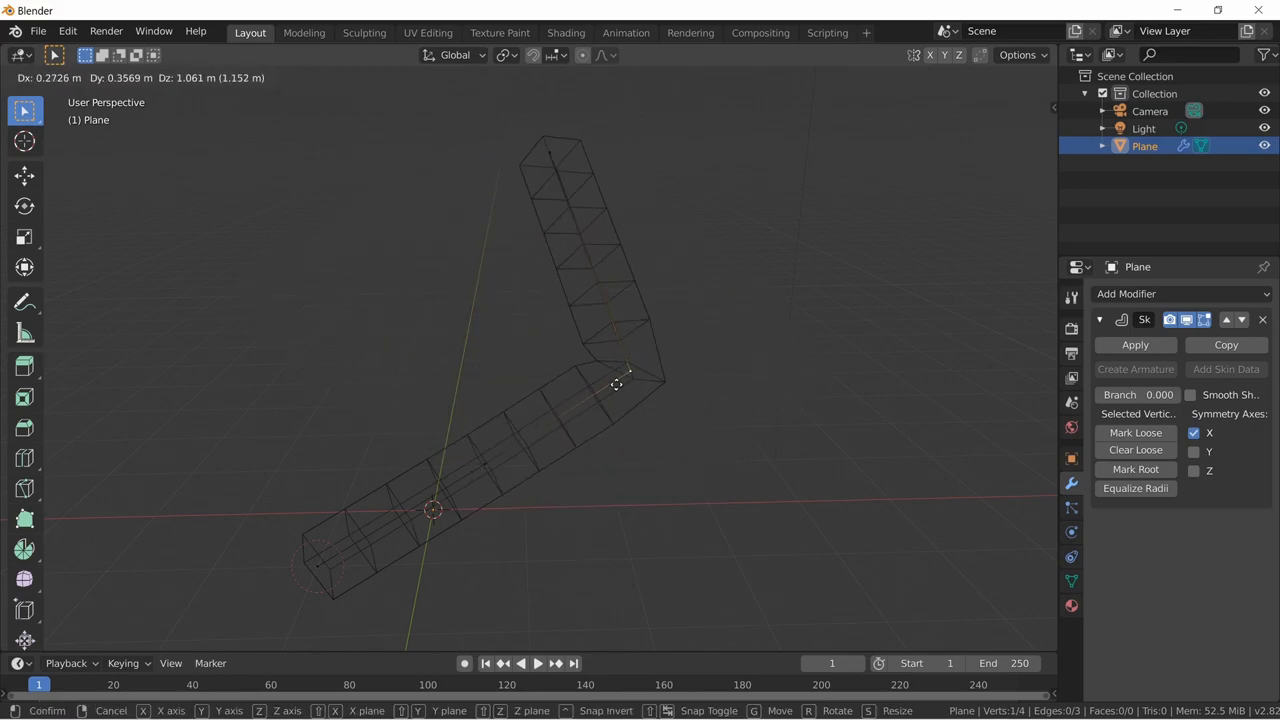
{"action": "left_click", "coordinate": [930, 304]}
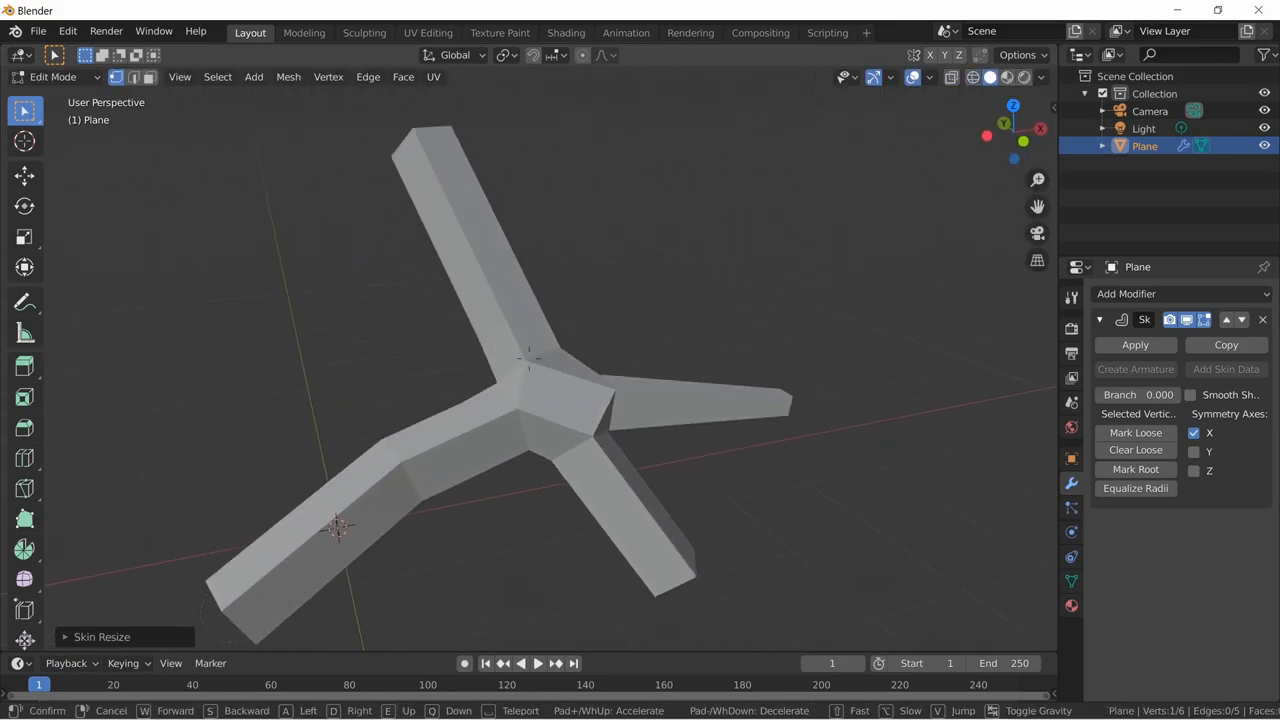
Add a Subdivision Surface modifier and switch the view to wireframe.
{"action": "left_click", "coordinate": [1180, 292]}
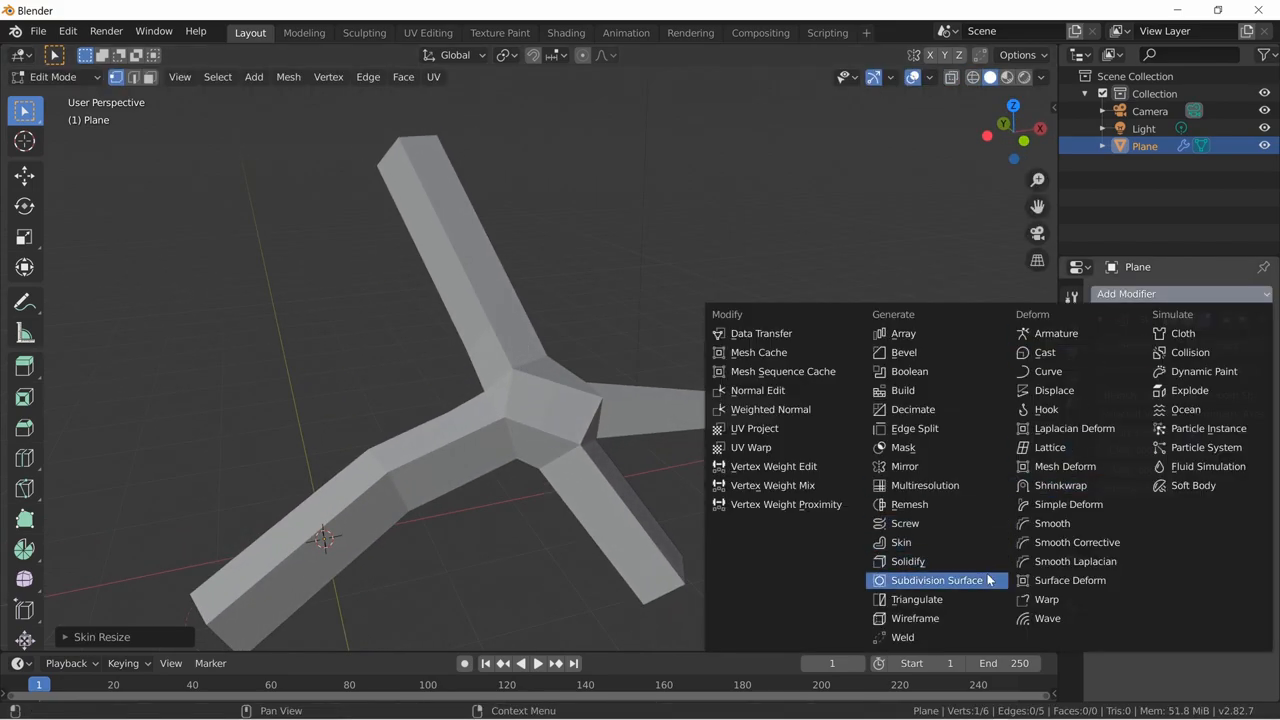
{"action": "left_click", "coordinate": [936, 580]}
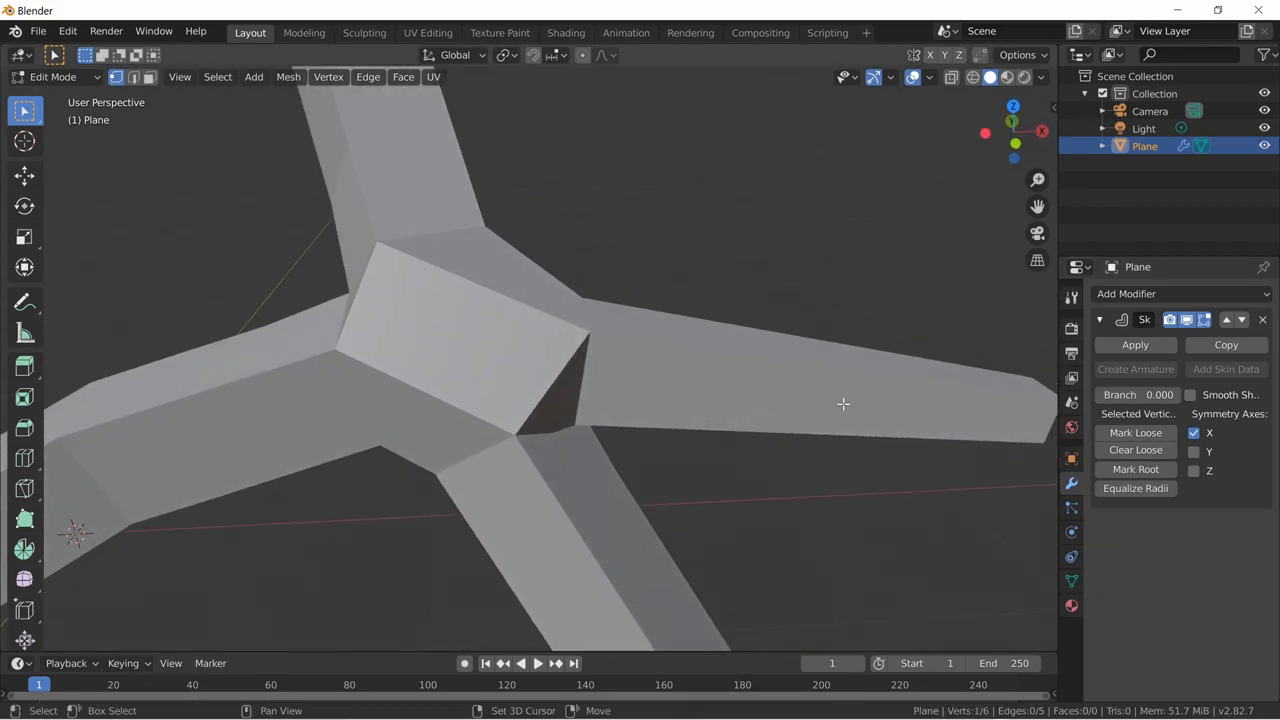
{"action": "left_click_drag", "start_coordinate": [844, 404], "coordinate": [764, 396]}
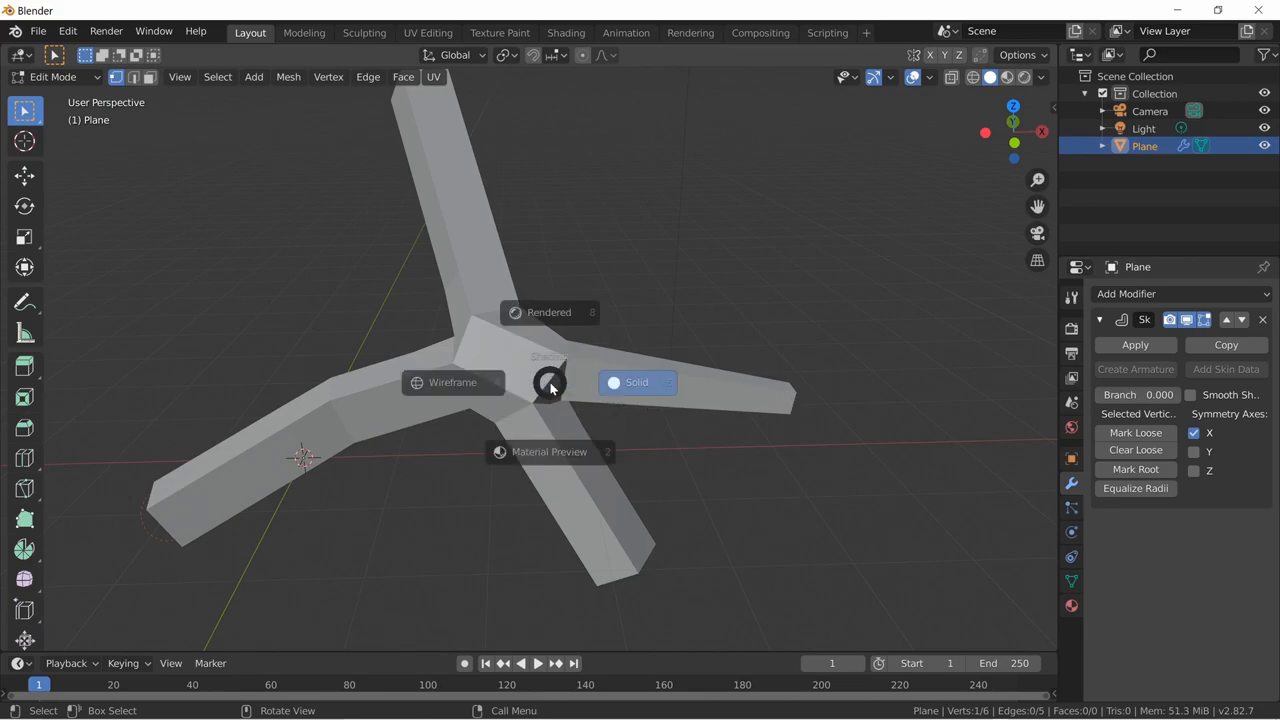
{"action": "left_click", "coordinate": [452, 382]}
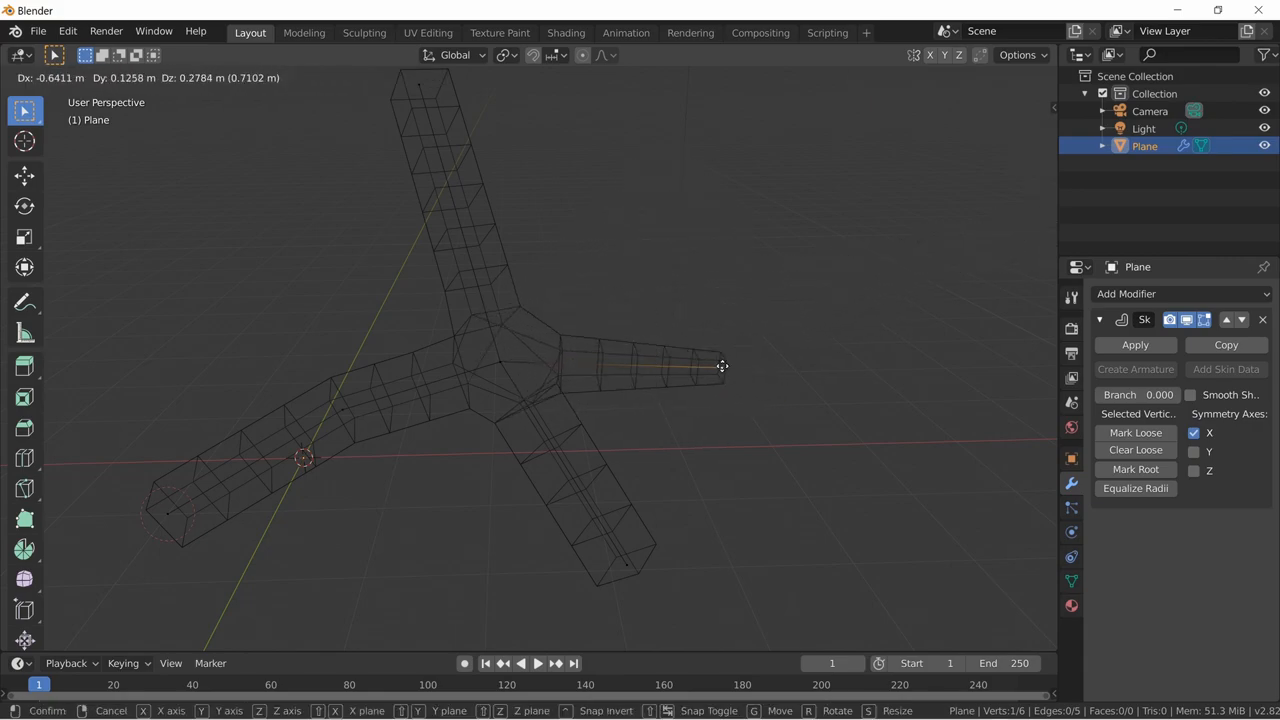
Extrude a fourth arm from the junction and enlarge its vertex's skin radius.
{"action": "left_click_drag", "start_coordinate": [722, 364], "coordinate": [720, 468]}
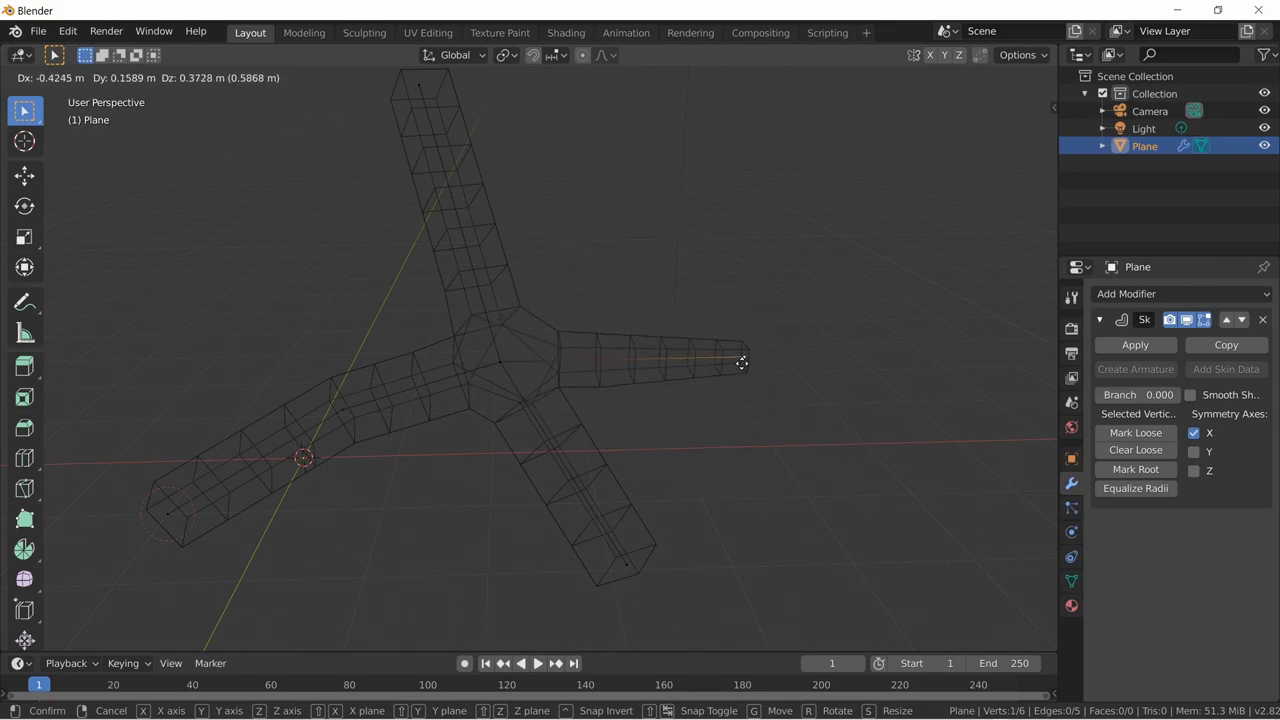
{"action": "left_click", "coordinate": [742, 364]}
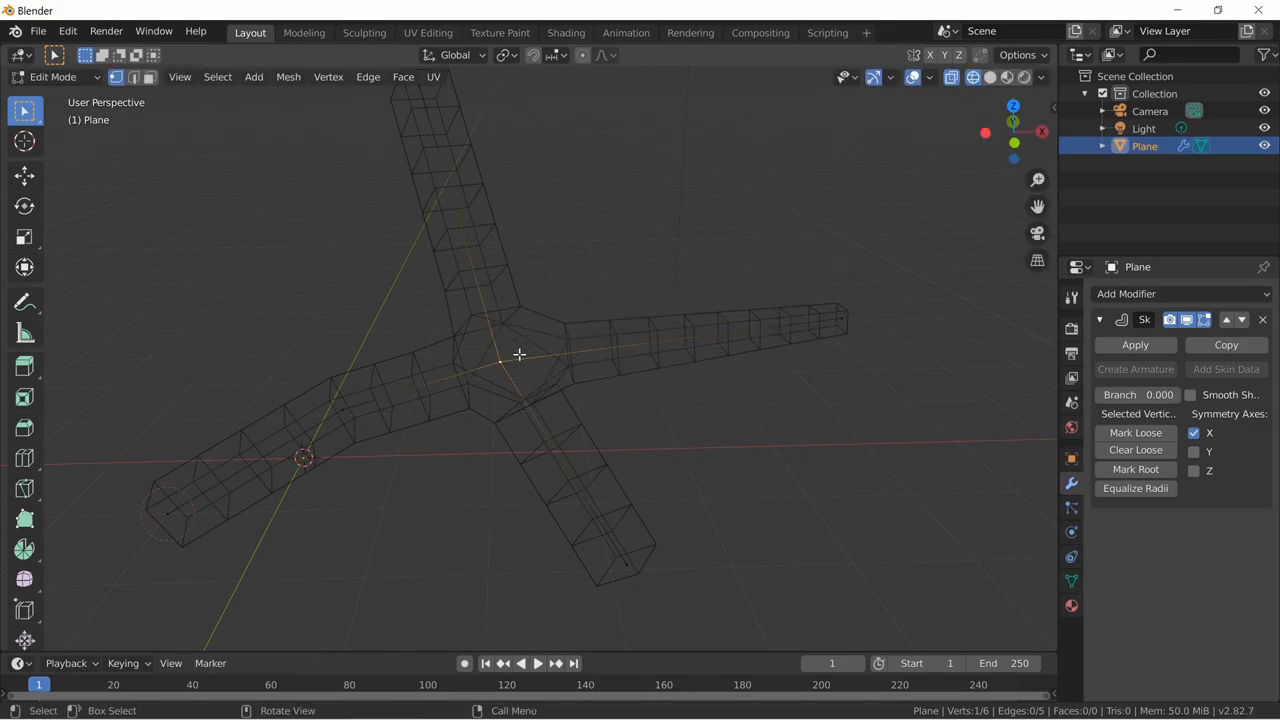
{"action": "key", "text": "s"}
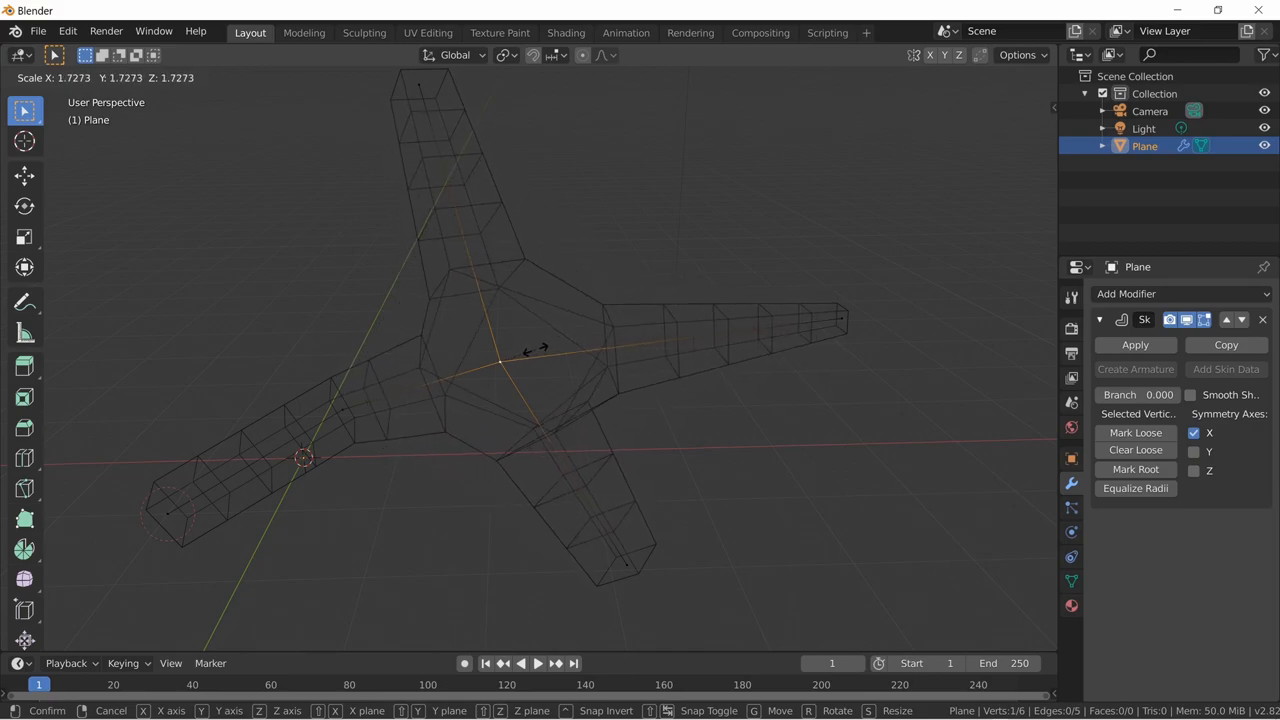